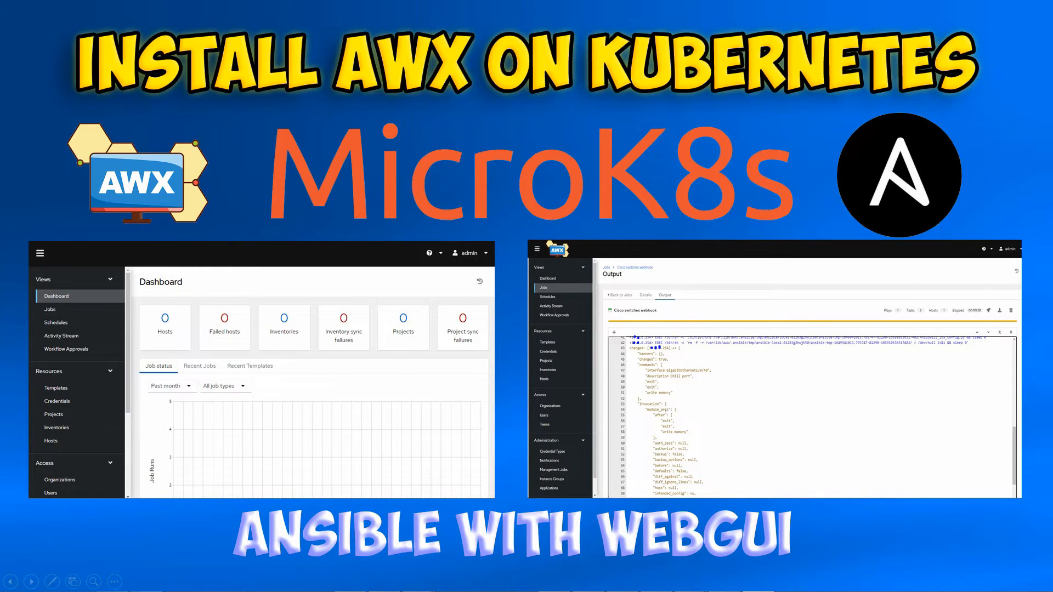
# Step: Open the AWXMicroK8S SSH2 connection and wait for the linux@awx shell prompt
pyautogui.press('Right')
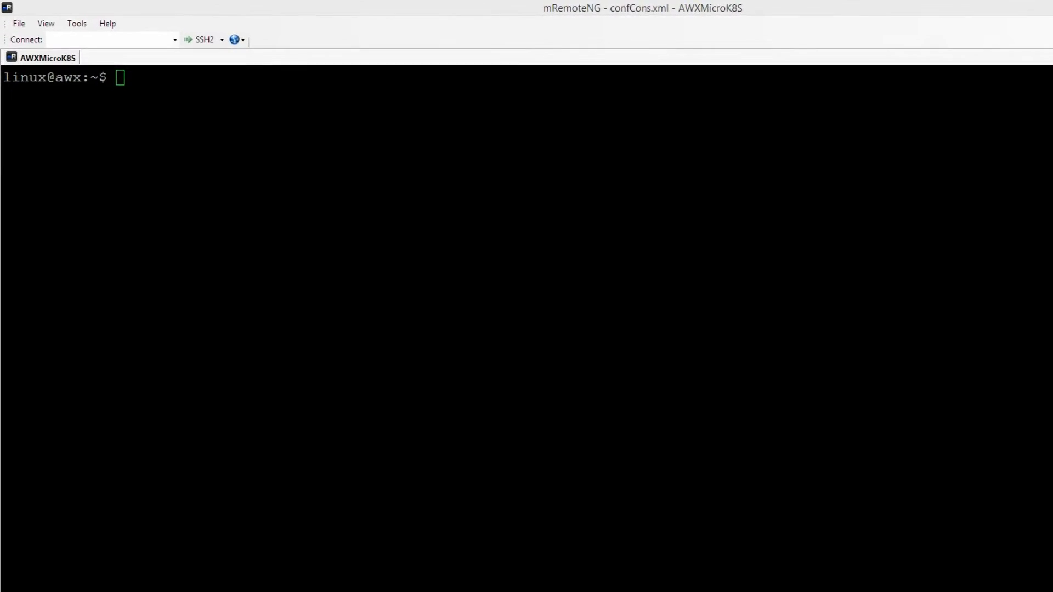
# Step: Install MicroK8s with snap --classic, give the user ~/.kube ownership, and reconnect the session
pyautogui.write('sudo snap install microk8s --classic')
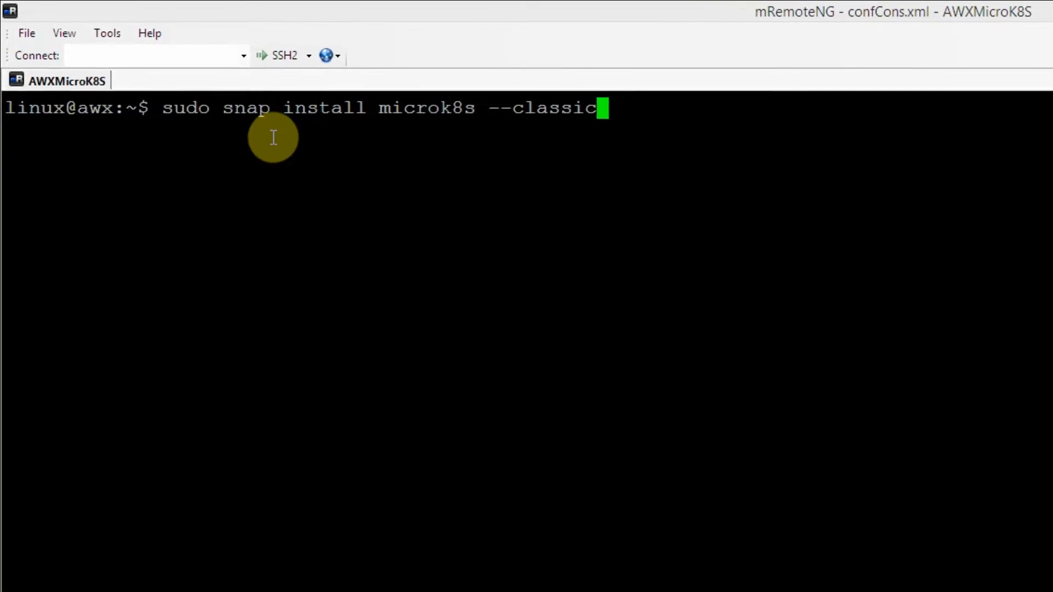
pyautogui.press('Return')
pyautogui.write('sudo usermod -a -G microk8s $USER')
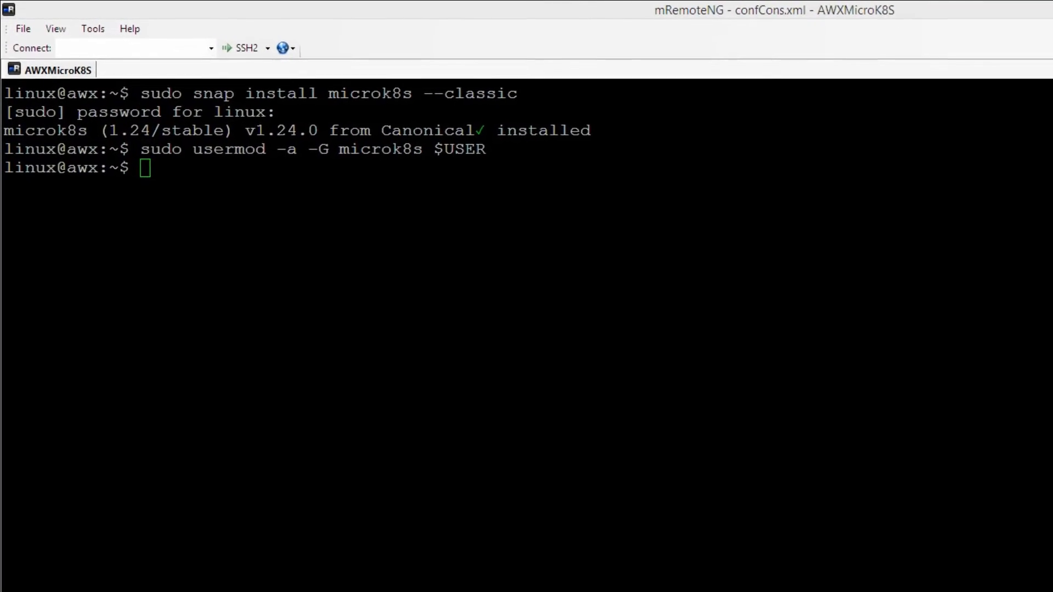
pyautogui.write('sudo chown -f -R $USER ~/.kube')
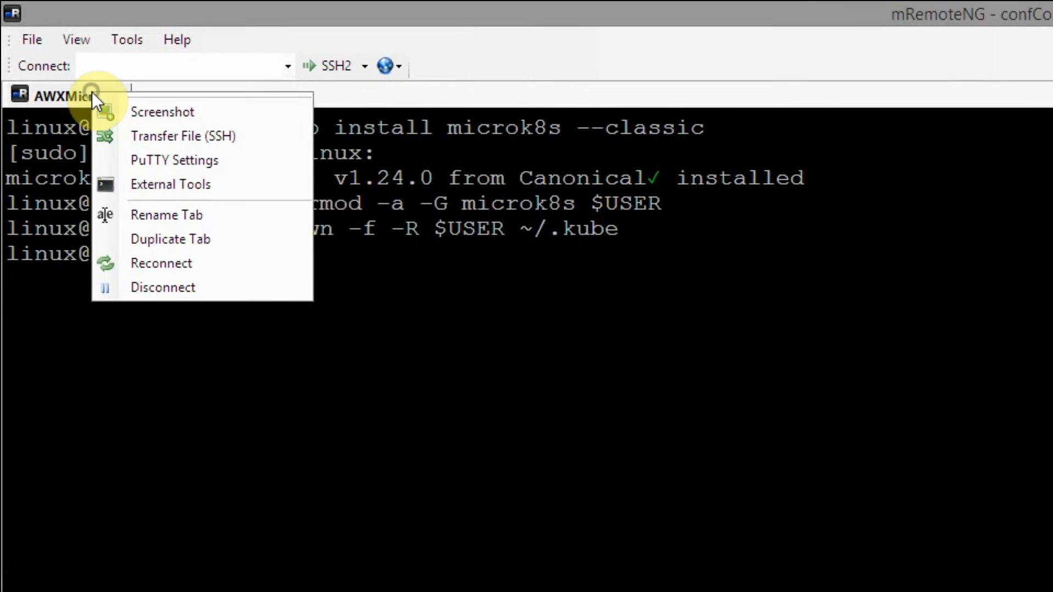
pyautogui.moveTo(209, 202)
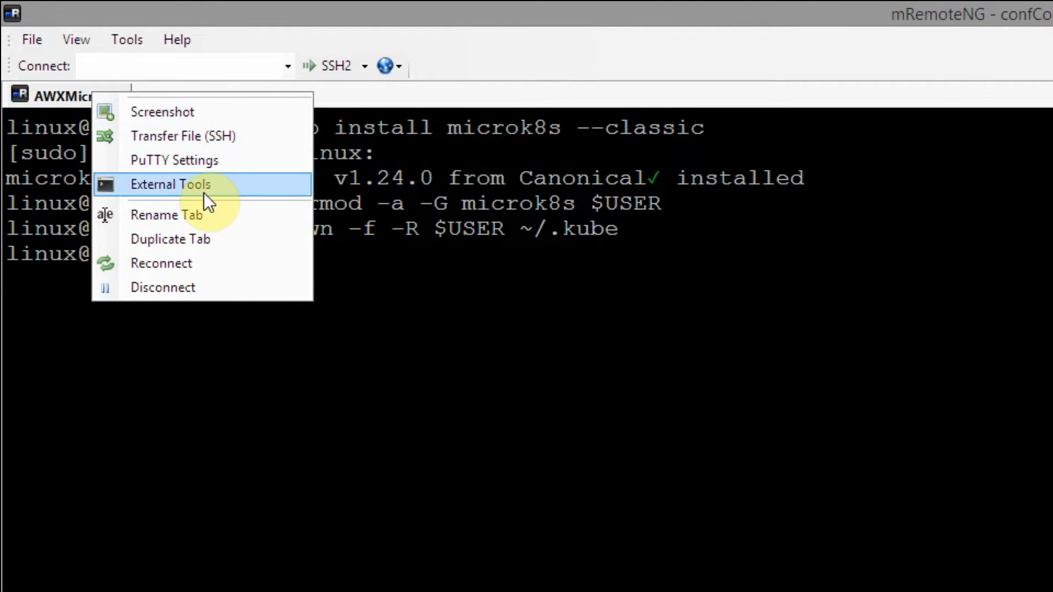
pyautogui.click(162, 263)
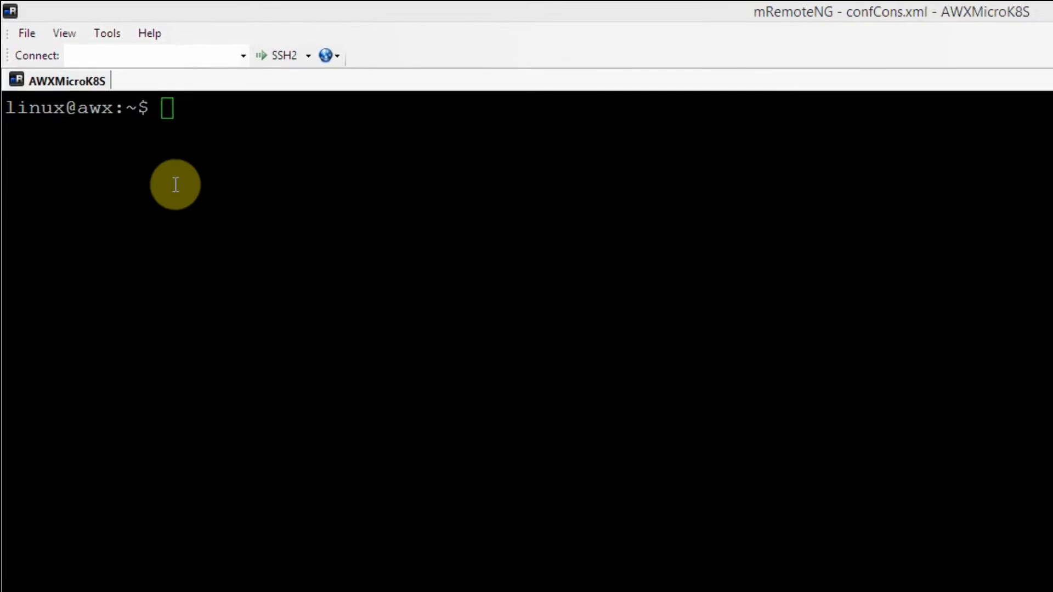
# Step: Run microk8s enable storage dns ingress and supply the sudo password
pyautogui.write('microk8s enable storage dns ingress')
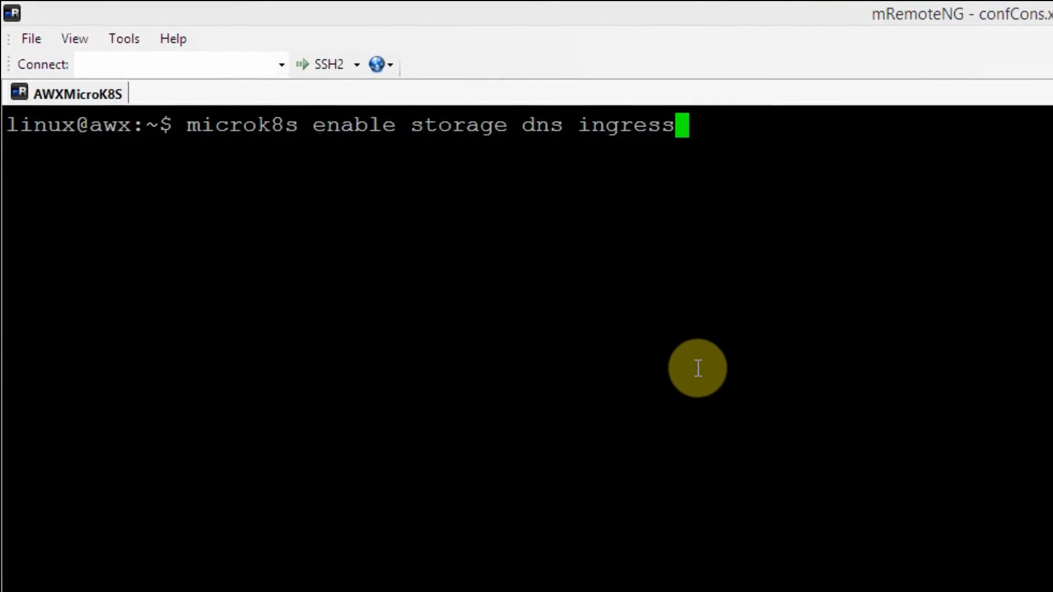
pyautogui.press('Return')
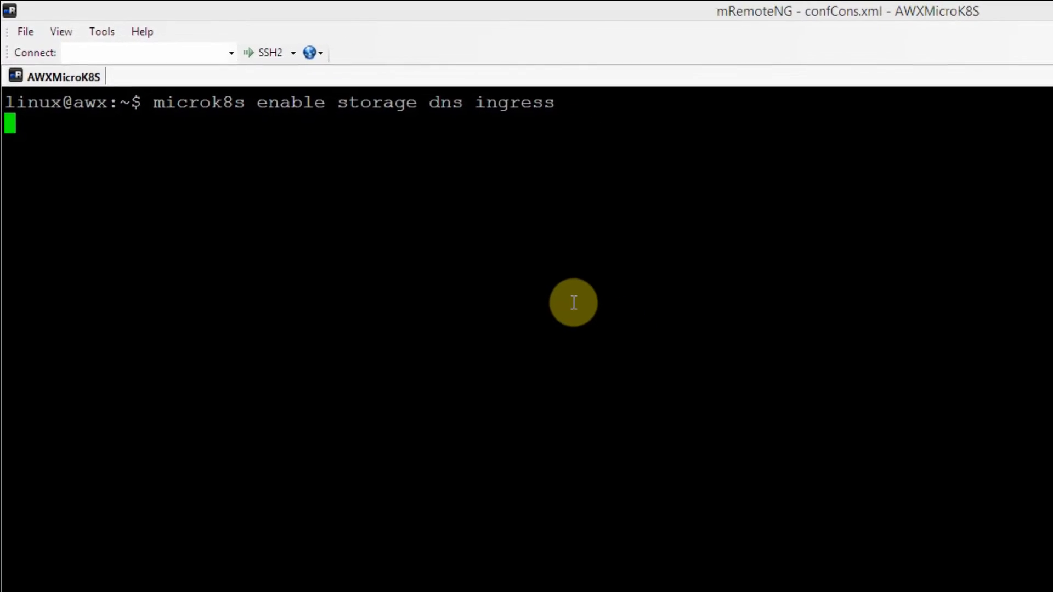
pyautogui.press('Return')
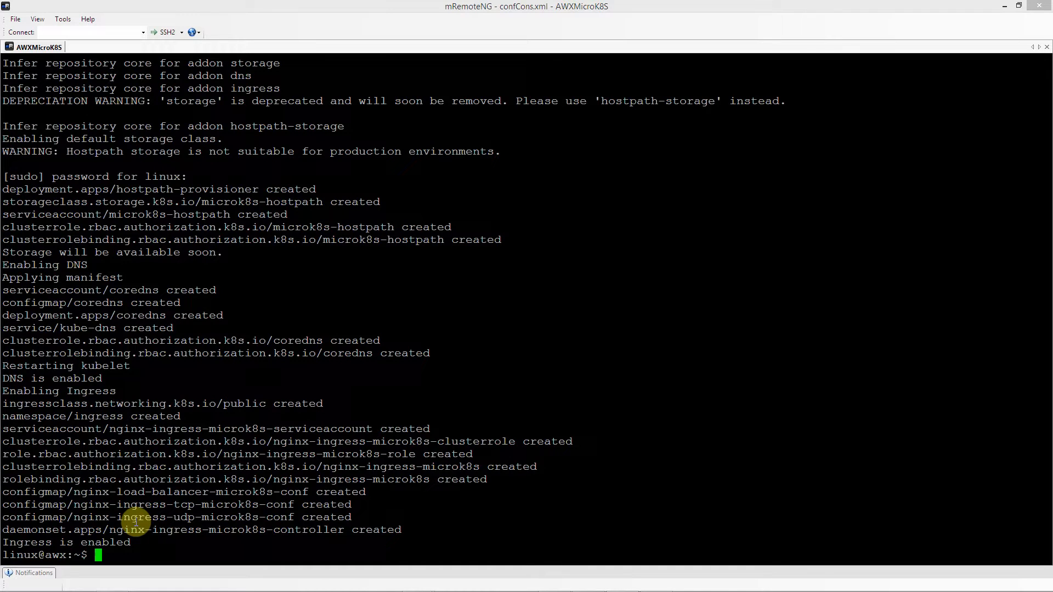
# Step: Check microk8s status, rerun the storage/dns/ingress enable, and check status again
pyautogui.write('mic')
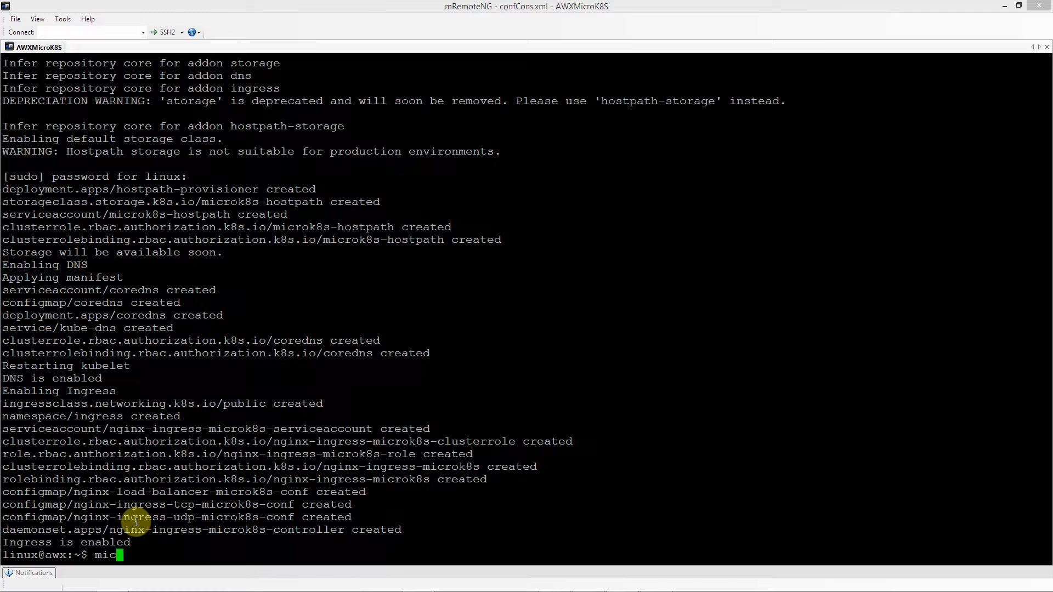
pyautogui.write('rok8s sy')
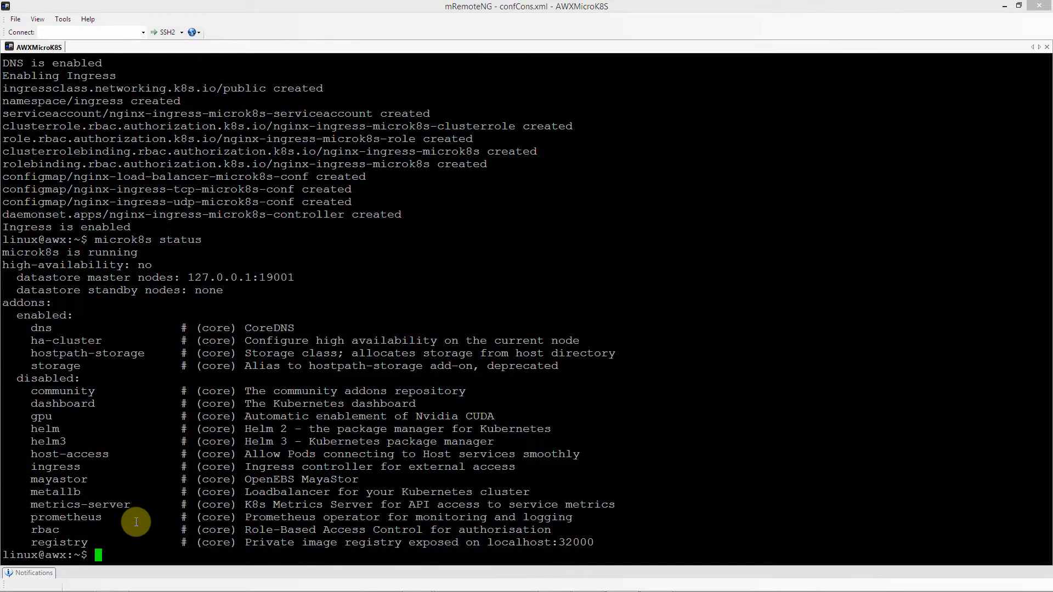
pyautogui.scroll(3)
pyautogui.write('microk8s enable storage dns ingress')
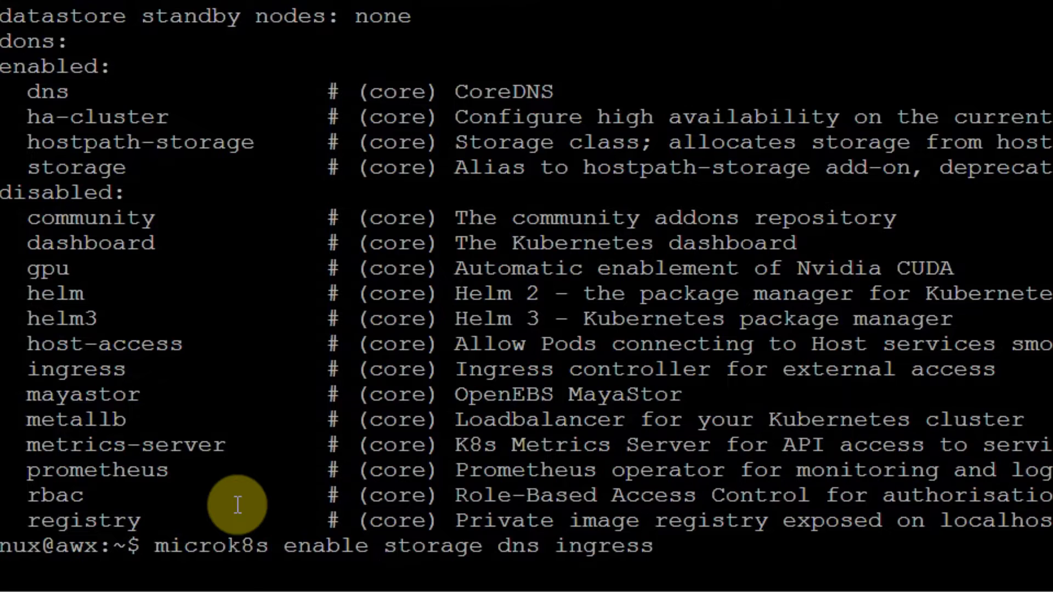
pyautogui.press('Return')
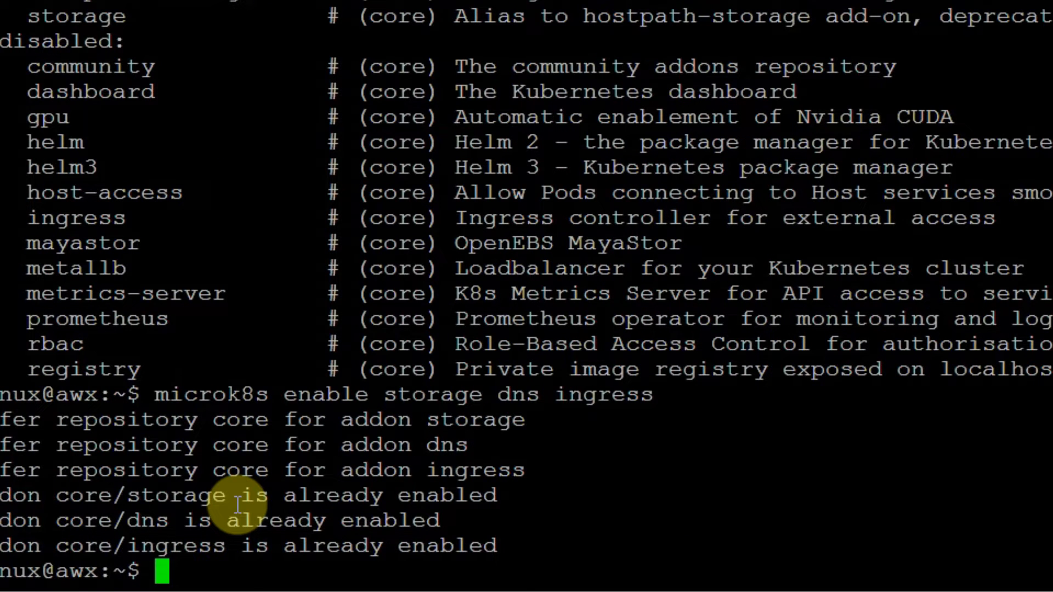
pyautogui.write('microk8s status')
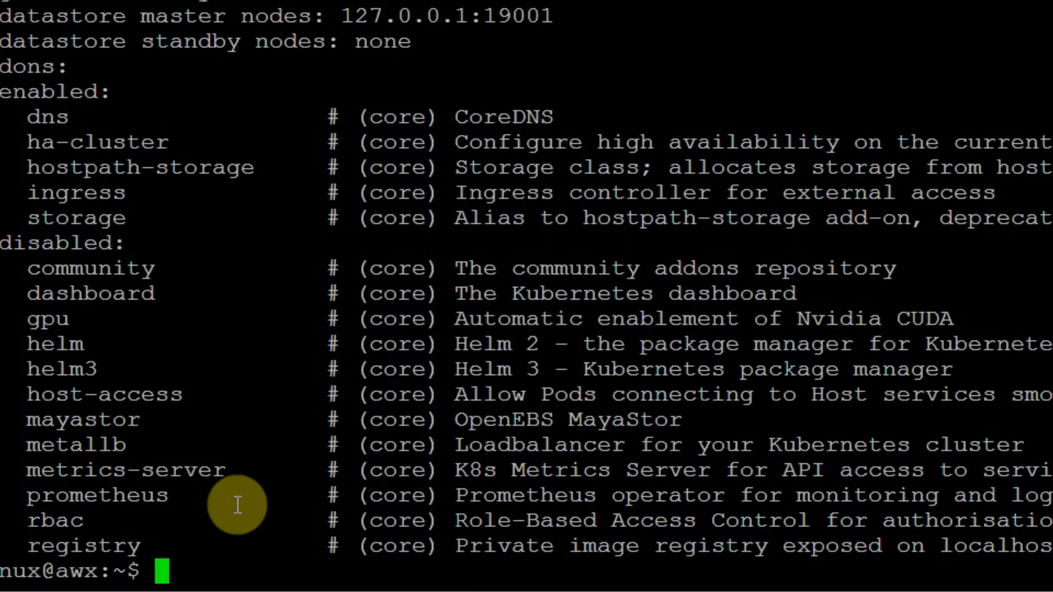
pyautogui.moveTo(27, 192)
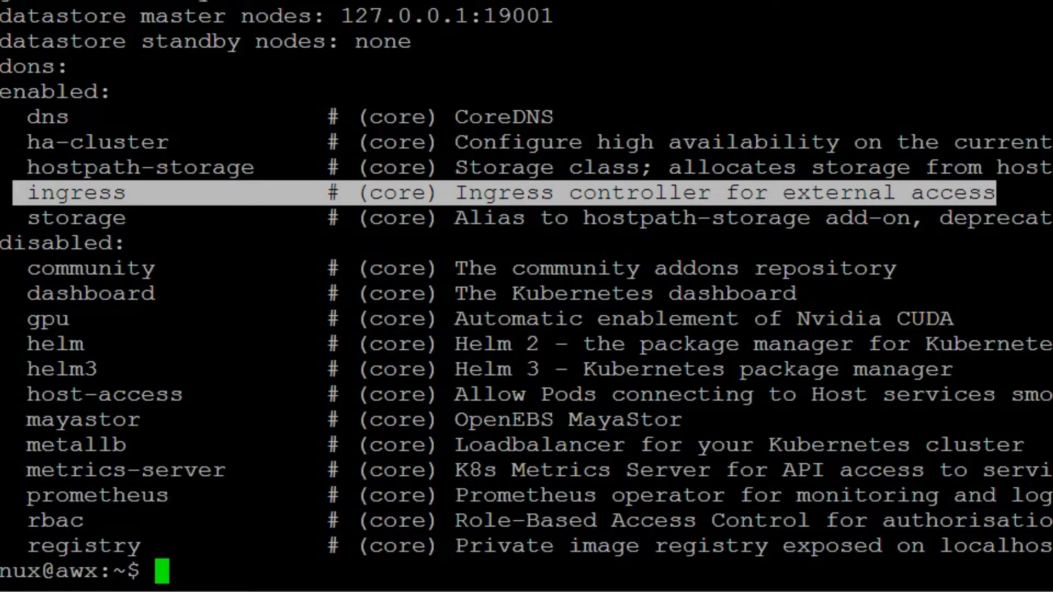
# Step: Alias microk8s.kubectl as kubectl and check out awx-operator tag 0.22.0
pyautogui.write('sudo snap alias microk8s.kubectl kubectl')
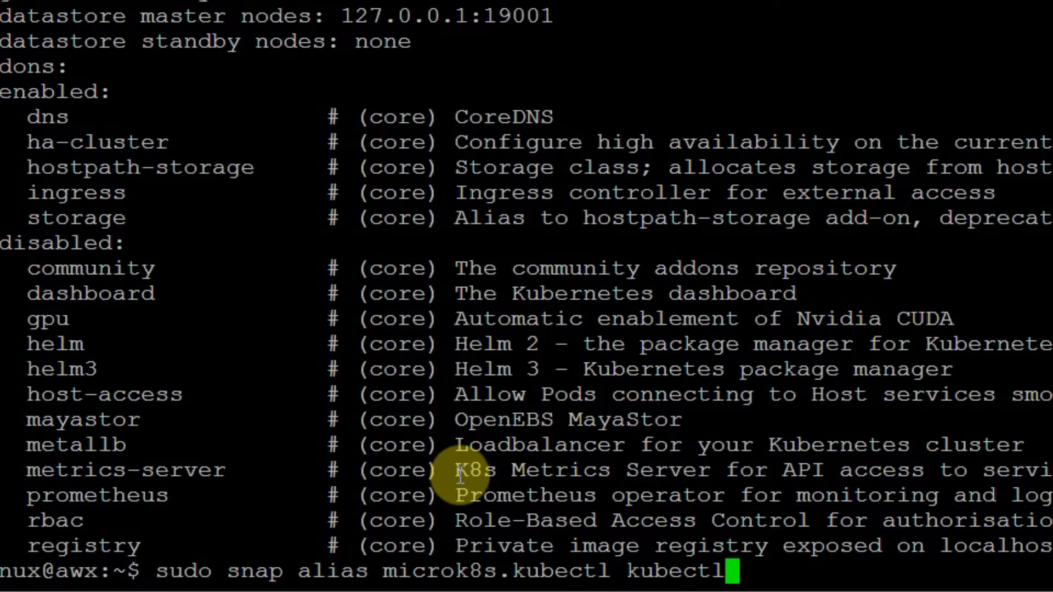
pyautogui.press('Return')
pyautogui.write('cd awx-operator')
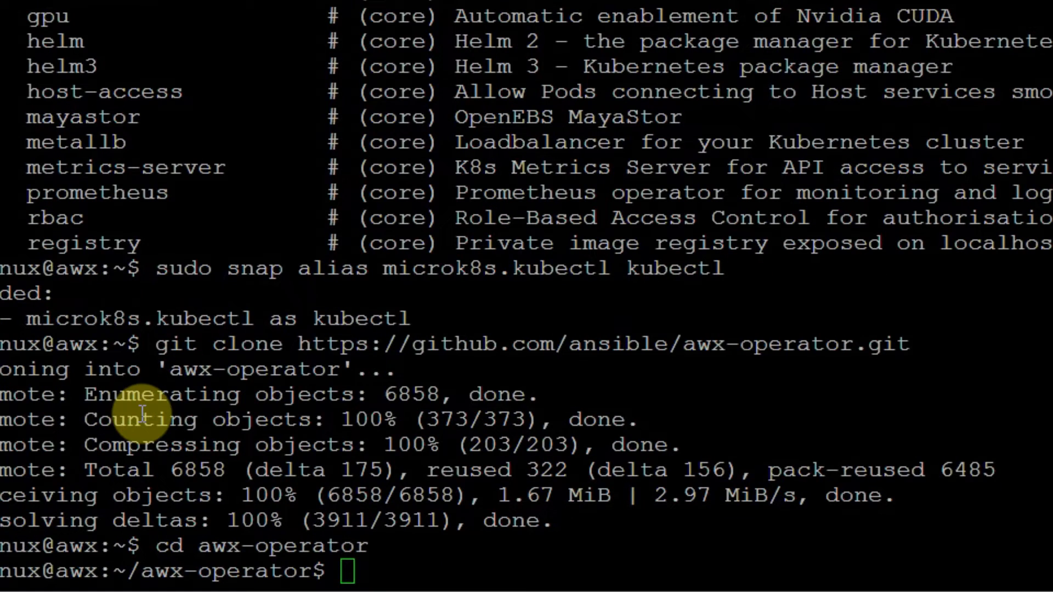
pyautogui.write('git checkout 0.22.0')
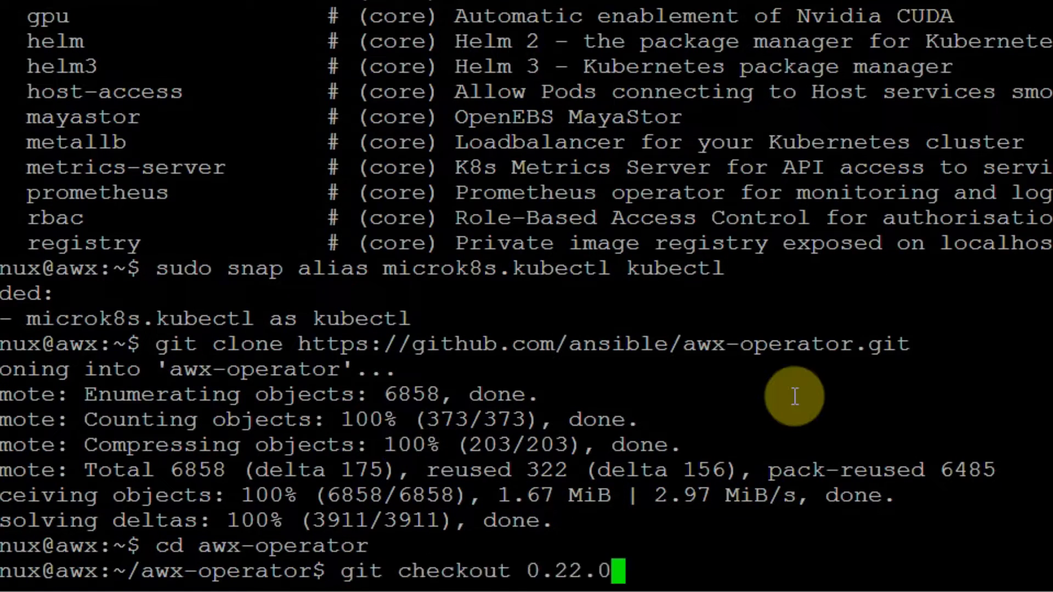
pyautogui.press('Return')
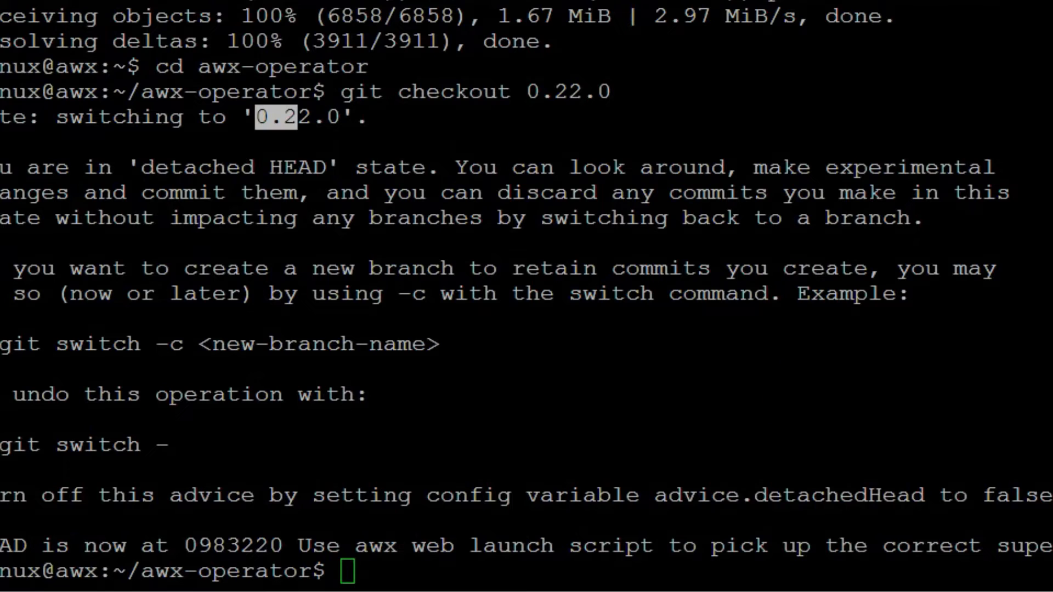
pyautogui.moveTo(444, 496)
pyautogui.write('export NAMESPACE=ansible-awx')
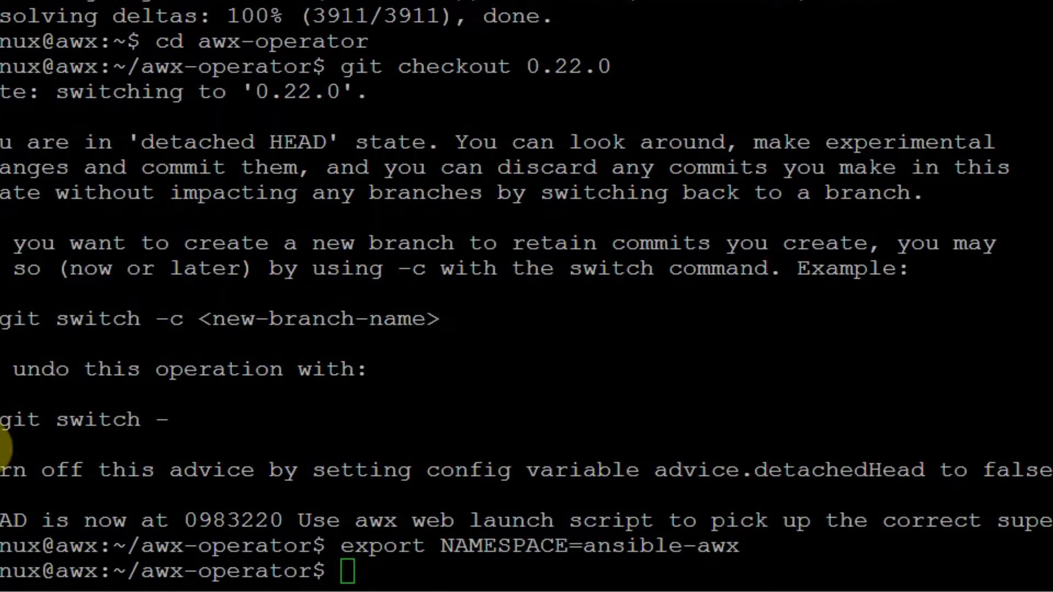
pyautogui.moveTo(651, 566)
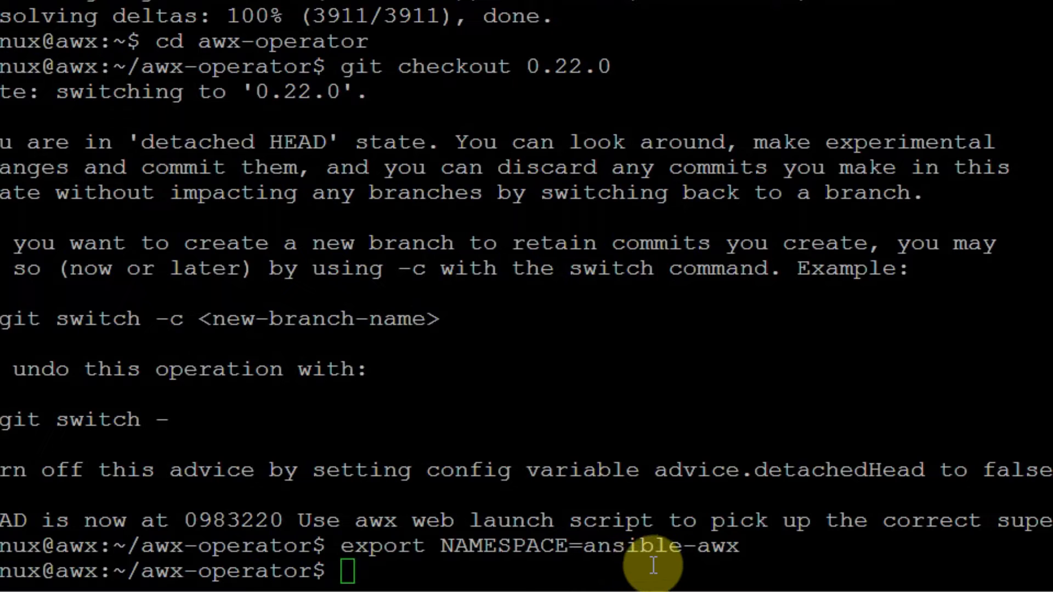
pyautogui.moveTo(637, 557)
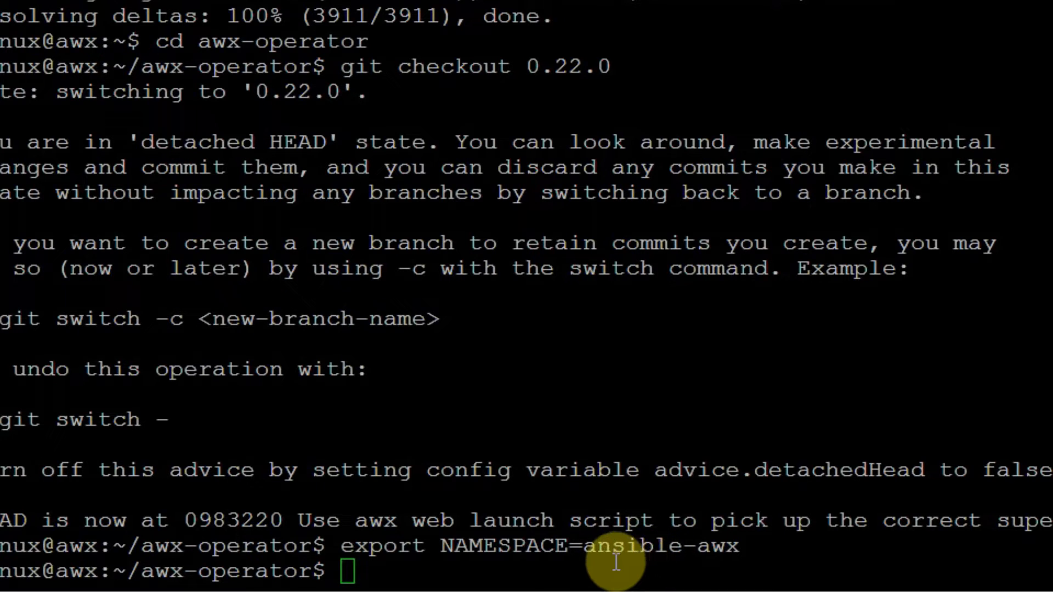
pyautogui.moveTo(753, 564)
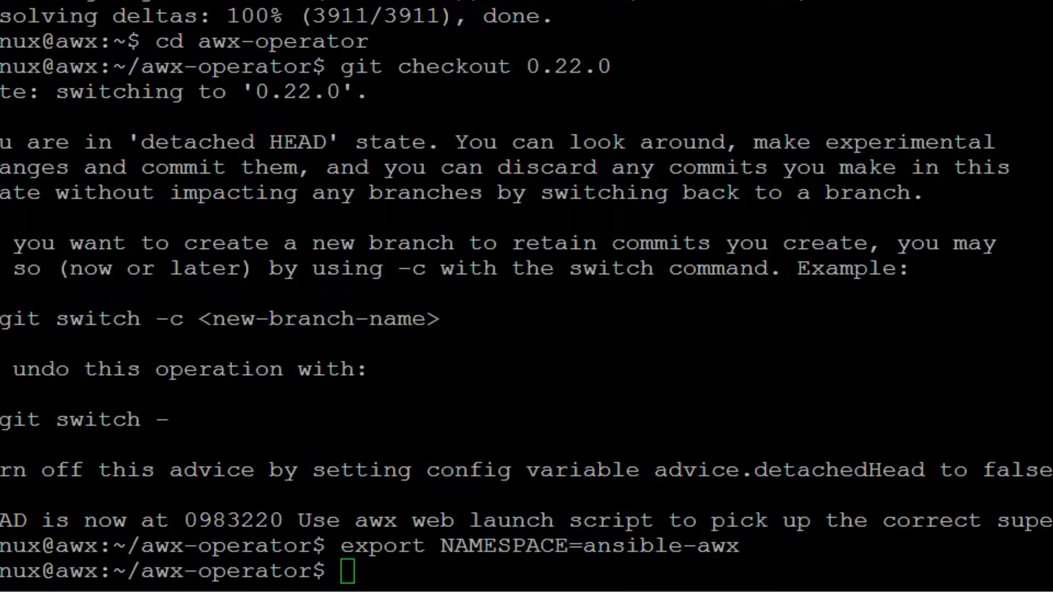
pyautogui.moveTo(541, 385)
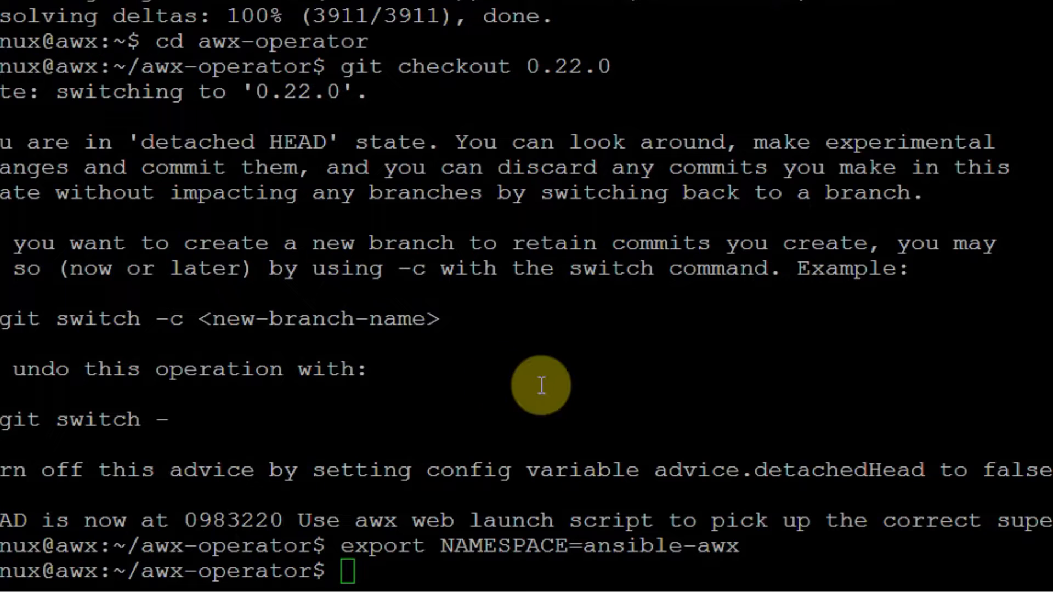
# Step: Install make with apt and run make deploy for the AWX operator
pyautogui.write('sudo apt install make')
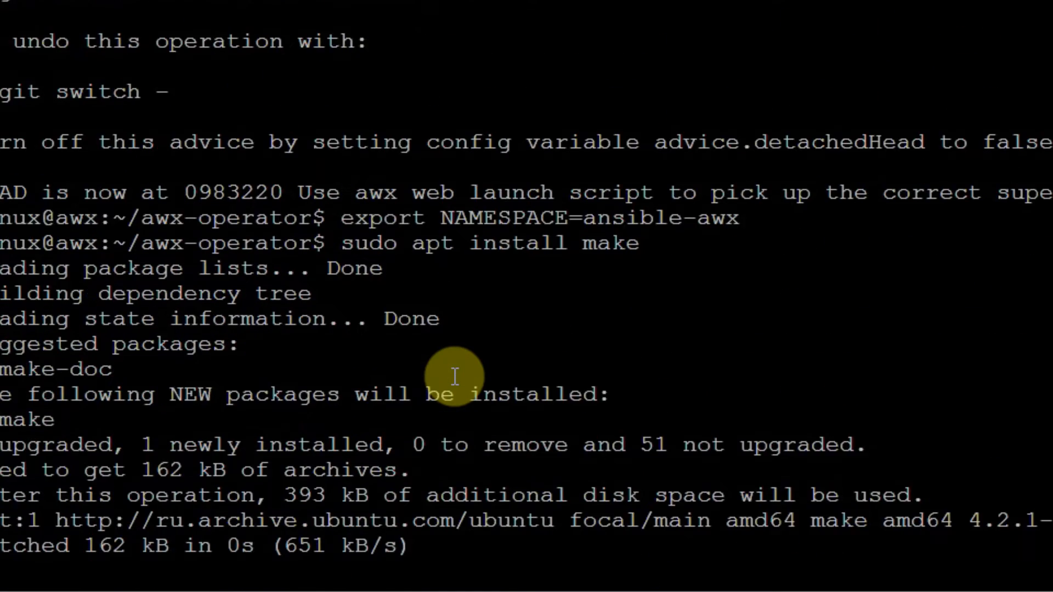
pyautogui.scroll(-3)
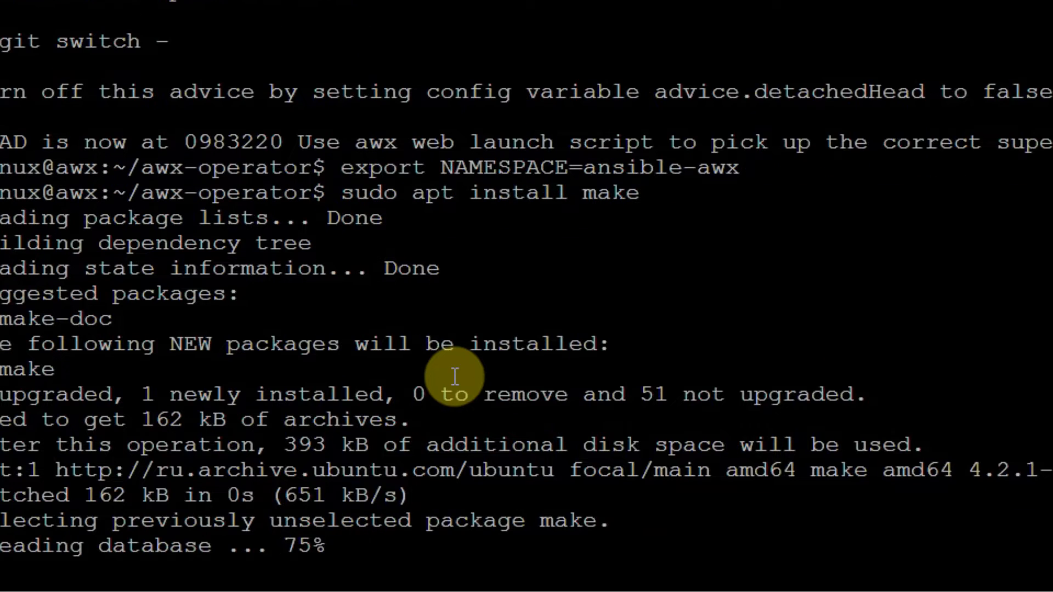
pyautogui.scroll(-3)
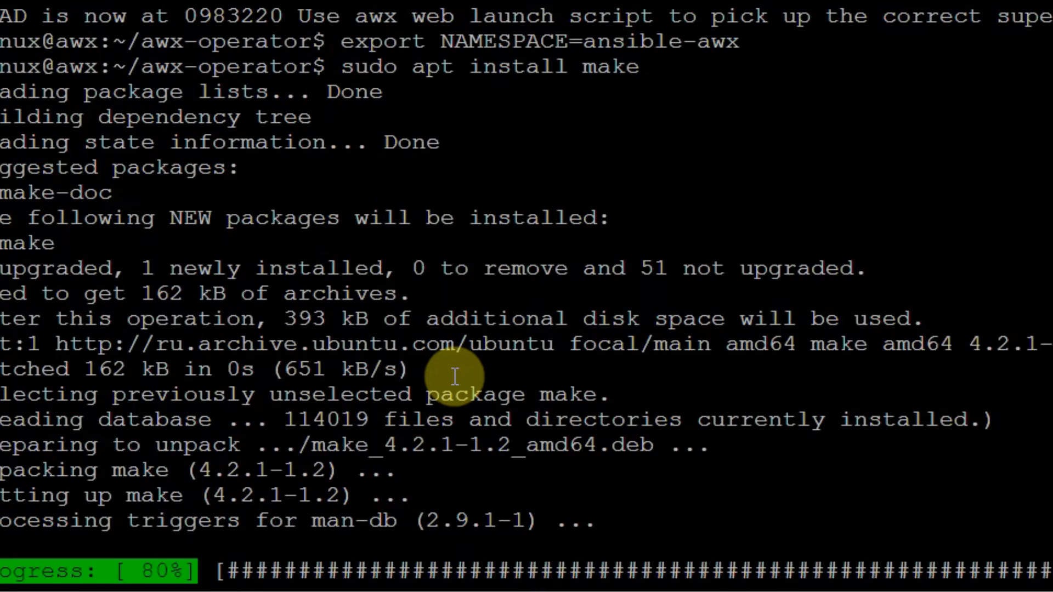
pyautogui.scroll(-3)
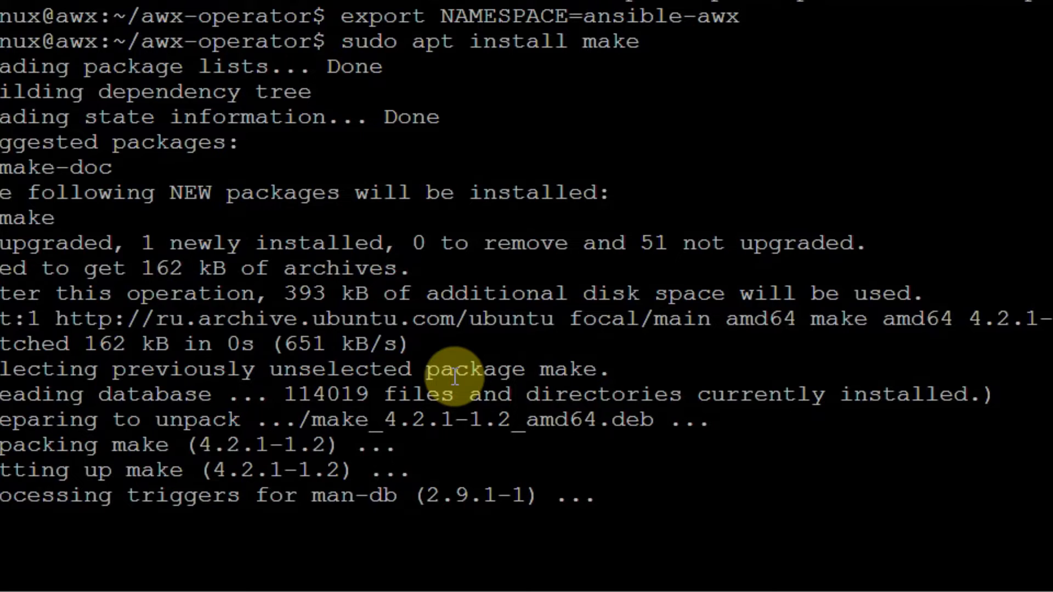
pyautogui.write('make deploy')
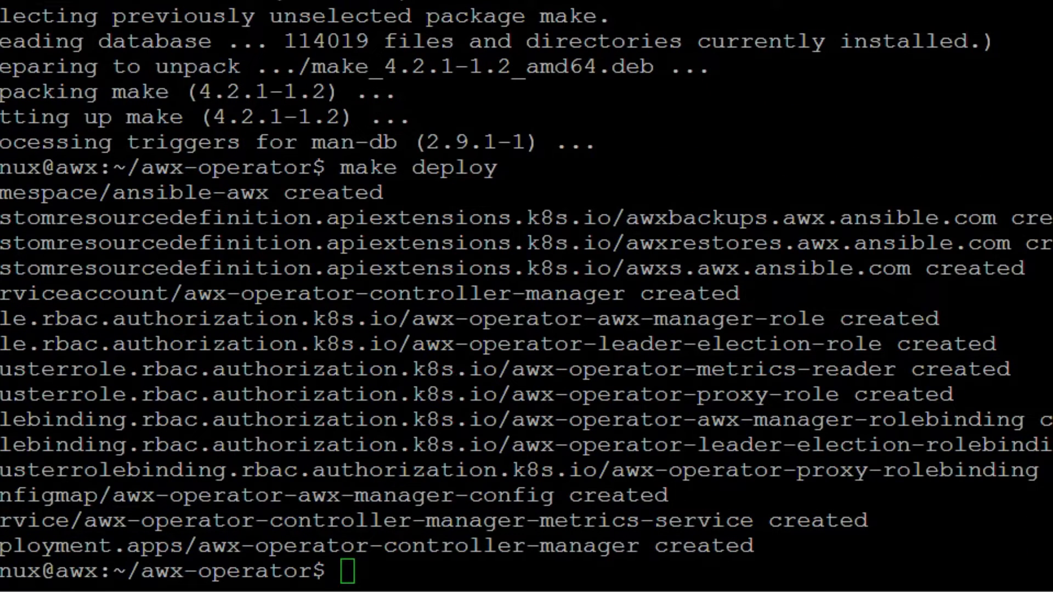
pyautogui.write('kubectl get pods -n $NAMESPACE')
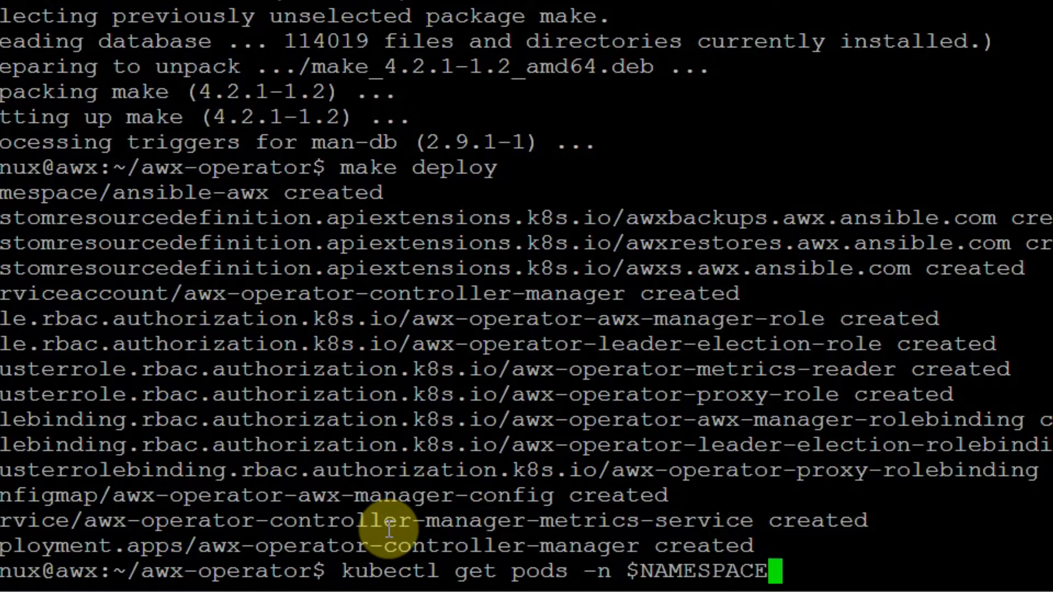
# Step: Run kubectl get pods -n $NAMESPACE to see the controller manager pod status
pyautogui.press('Return')
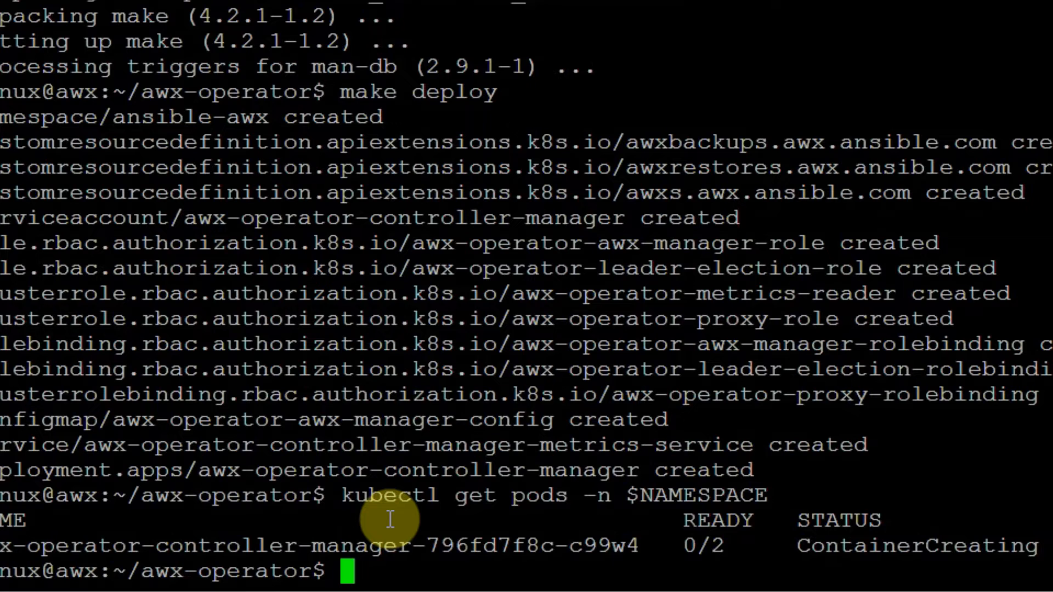
pyautogui.moveTo(756, 545)
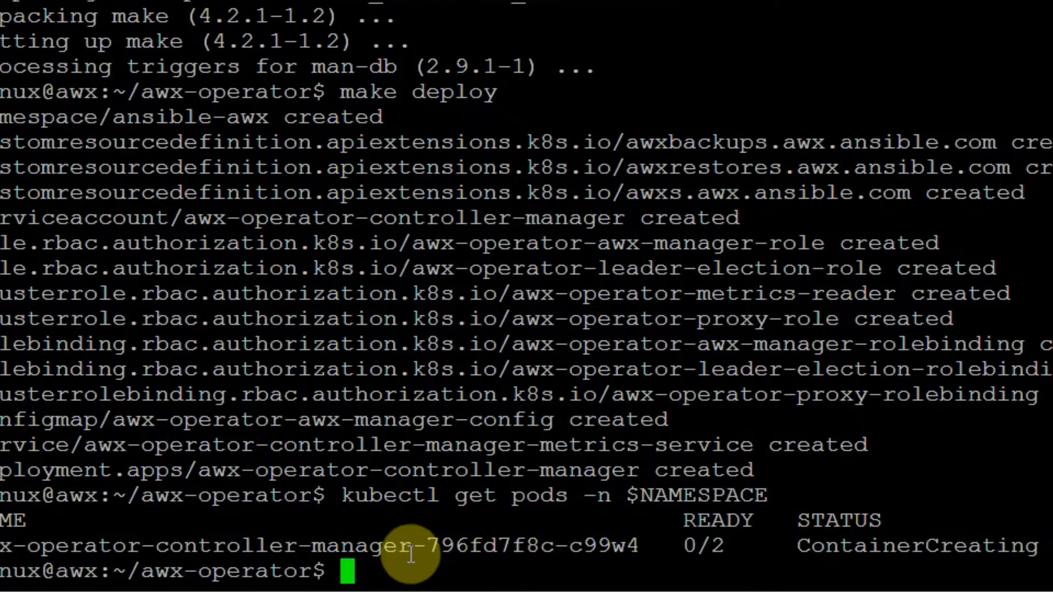
pyautogui.moveTo(682, 545)
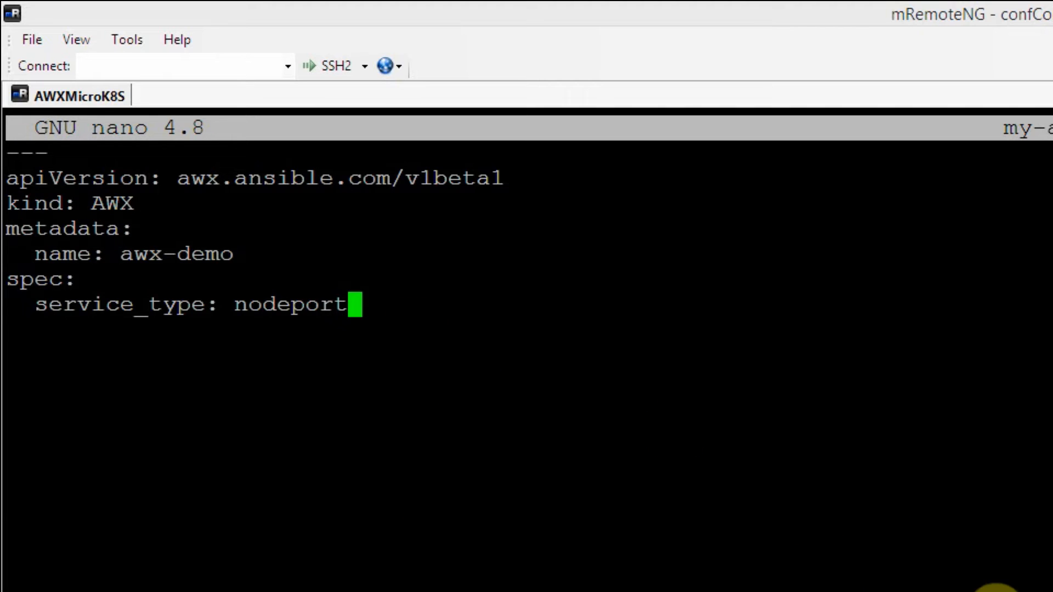
pyautogui.moveTo(750, 577)
pyautogui.write('kubectl apply -f my-awx.yml -n ansible-awx')
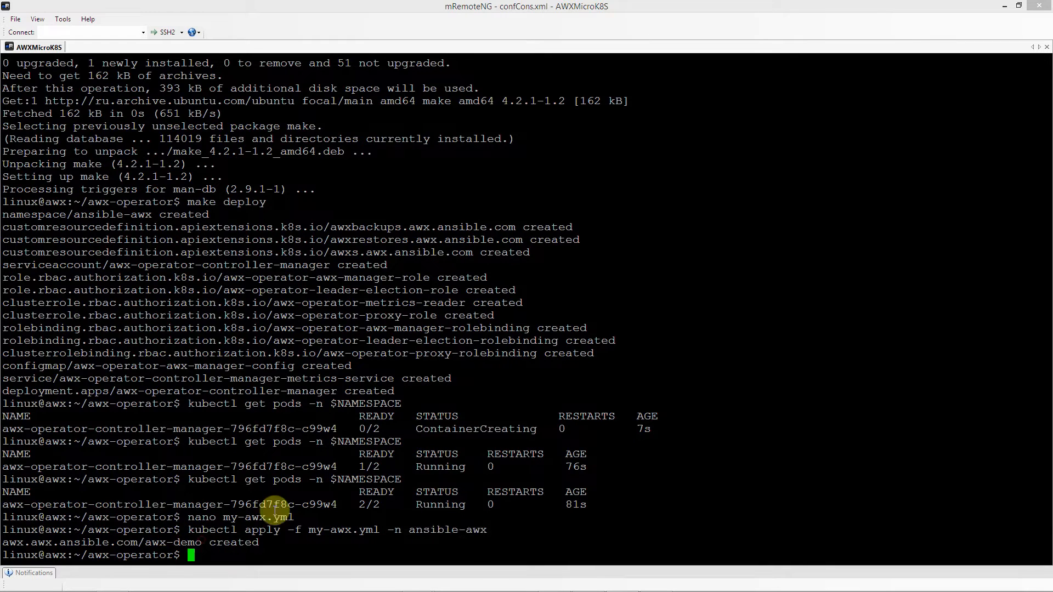
pyautogui.moveTo(281, 441)
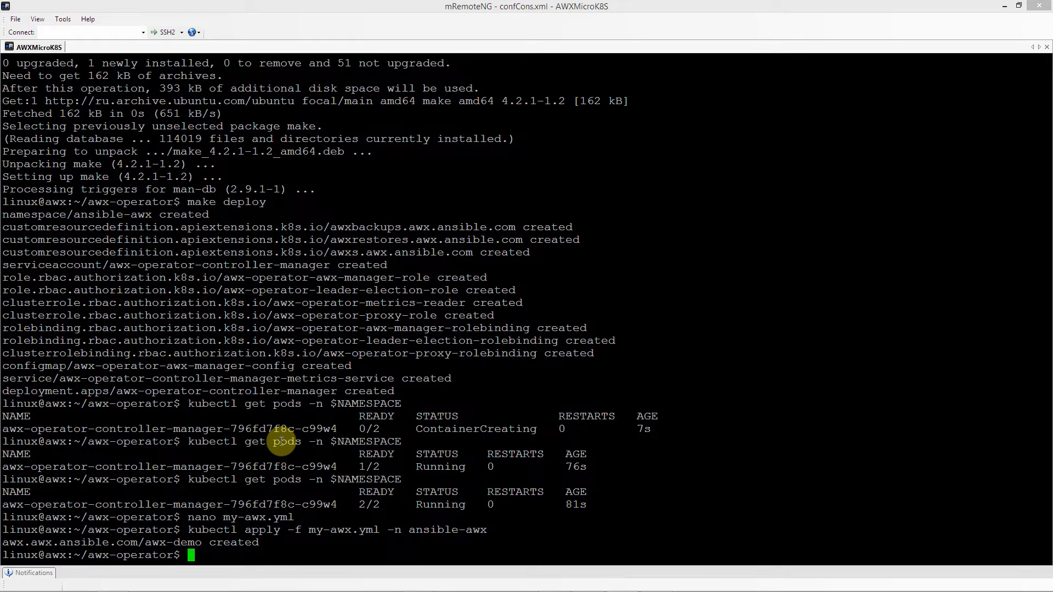
# Step: Rerun kubectl get pods -n $NAMESPACE twice to watch the AWX pods start
pyautogui.write('kubectl get pods -n $NAMESPACE')
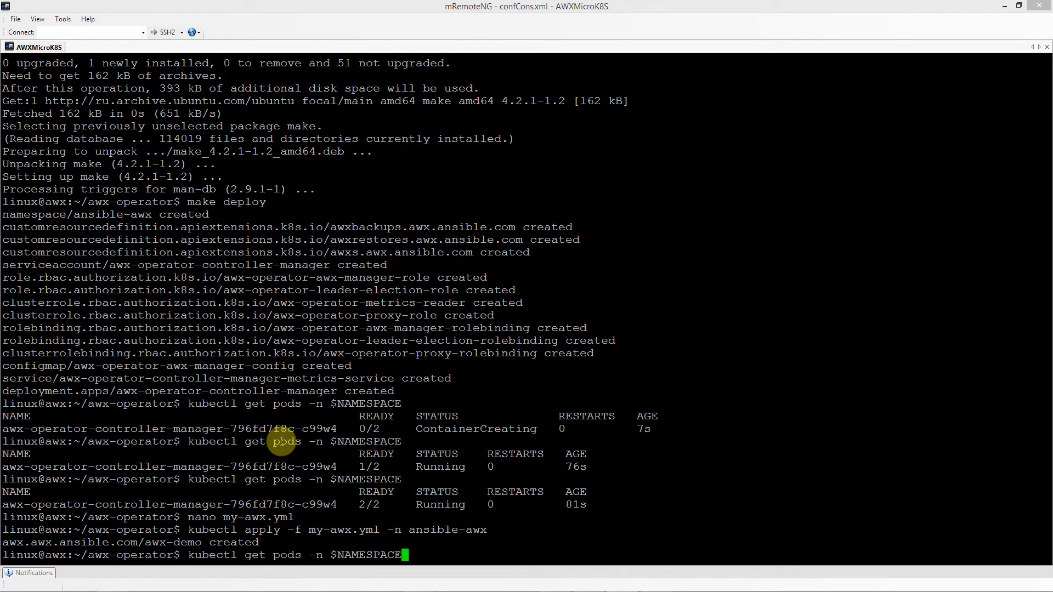
pyautogui.press('Return')
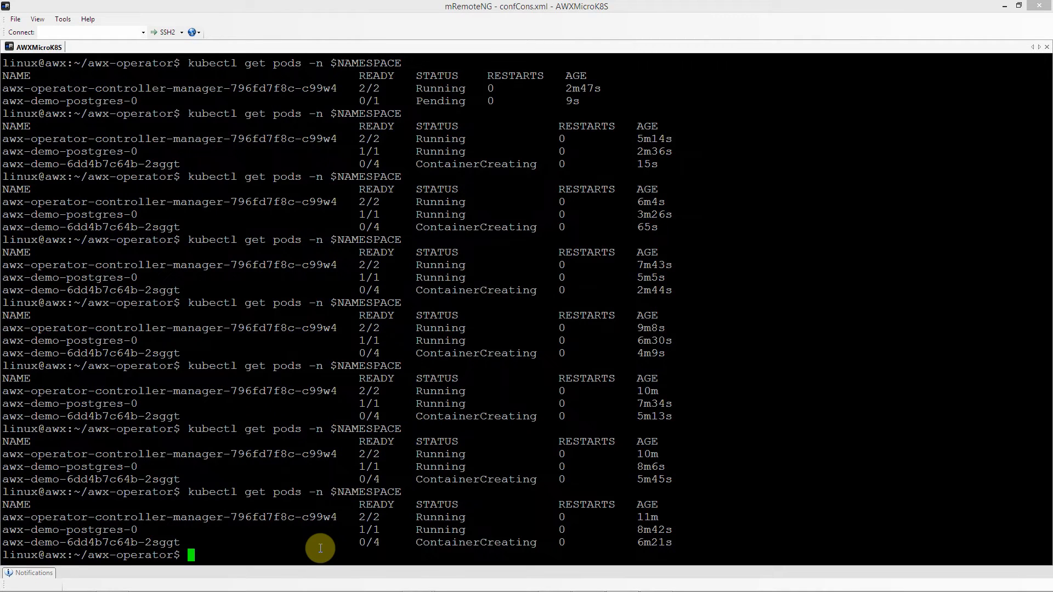
pyautogui.write('kubectl get pods -n $NAMESPACE')
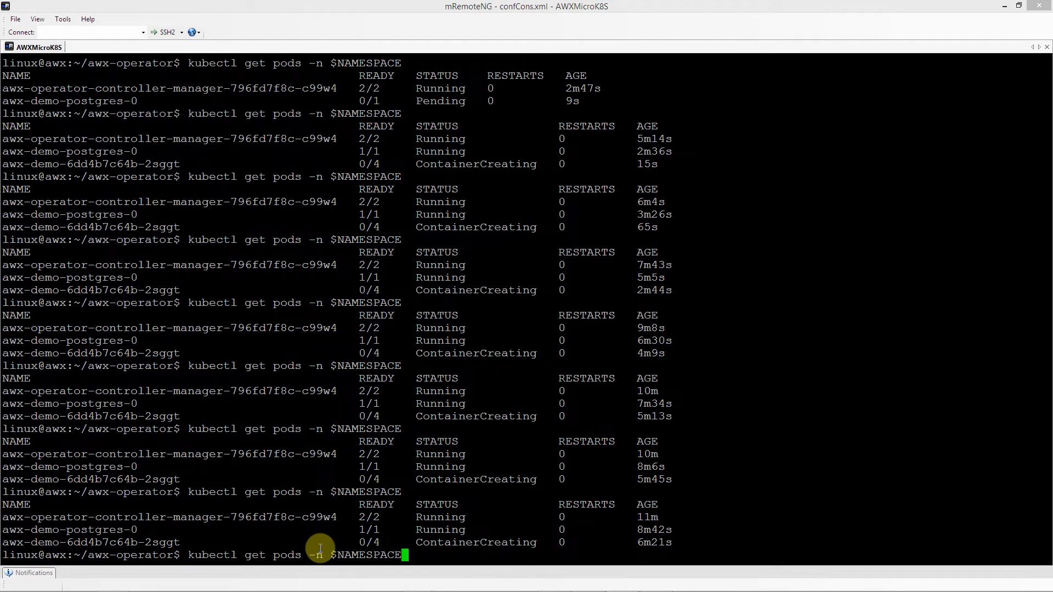
pyautogui.press('Return')
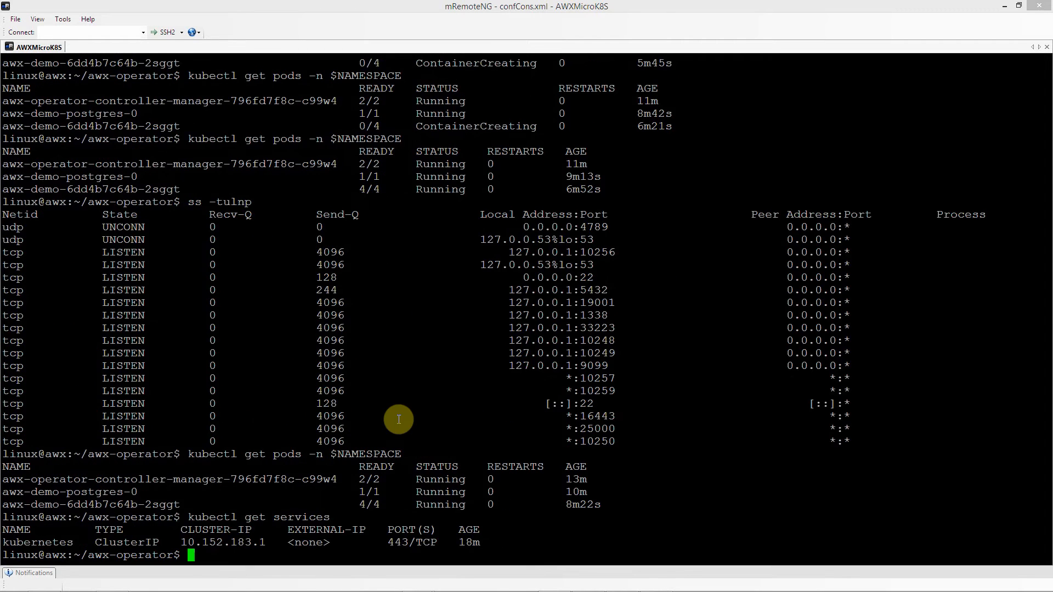
# Step: Begin typing kubectl get services -n ansible-awx
pyautogui.write('kubectl get services -n')
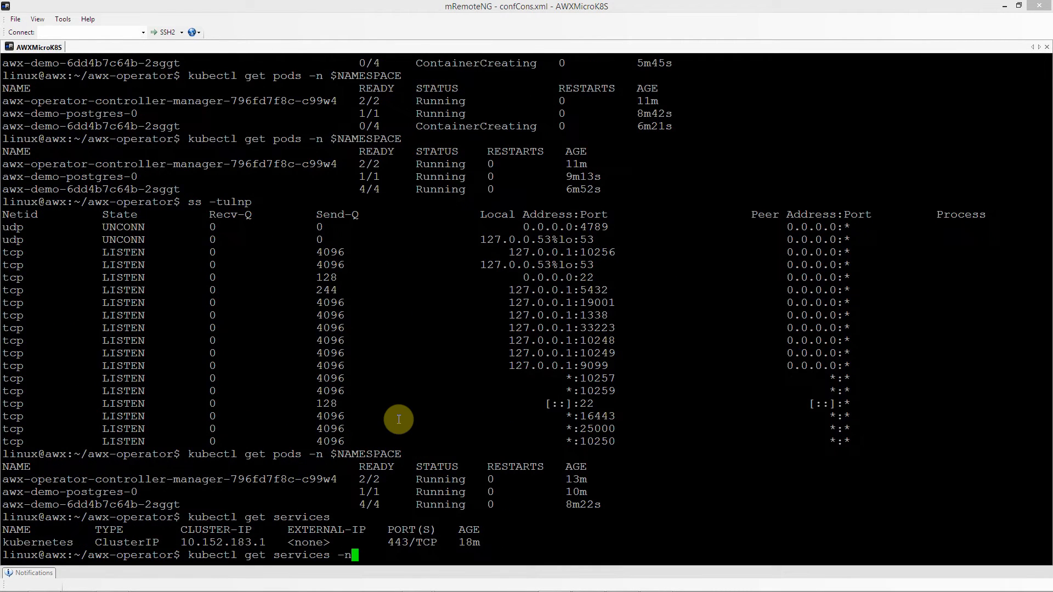
pyautogui.write('ansib')
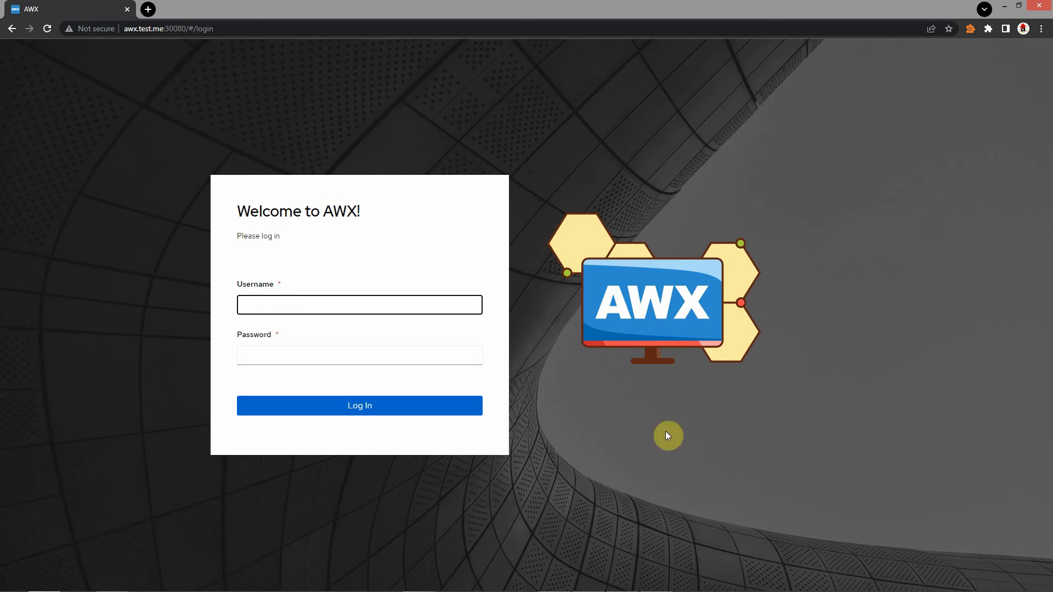
pyautogui.moveTo(536, 281)
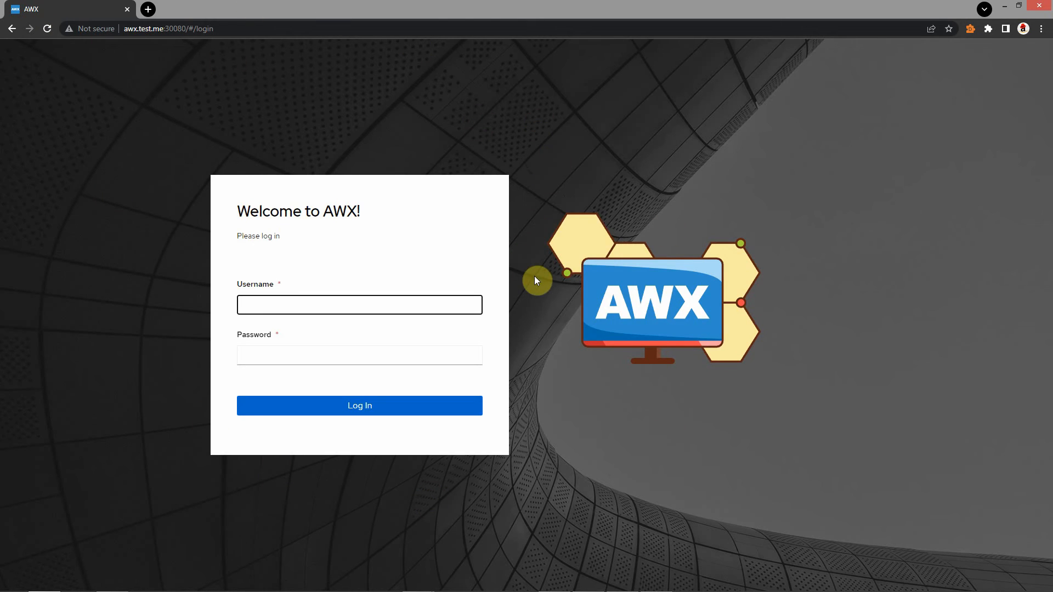
pyautogui.moveTo(563, 320)
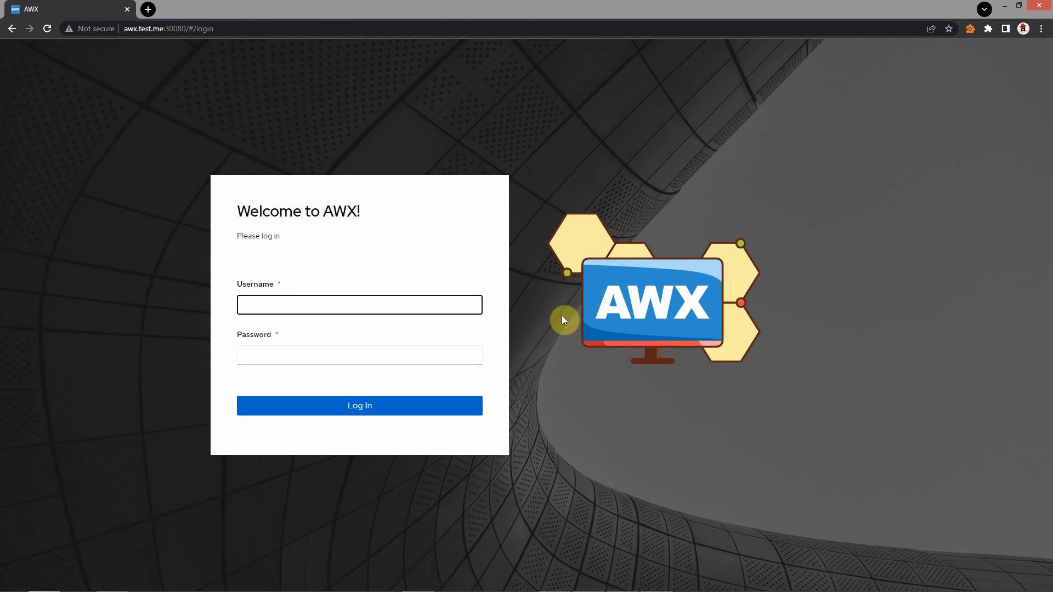
pyautogui.moveTo(132, 68)
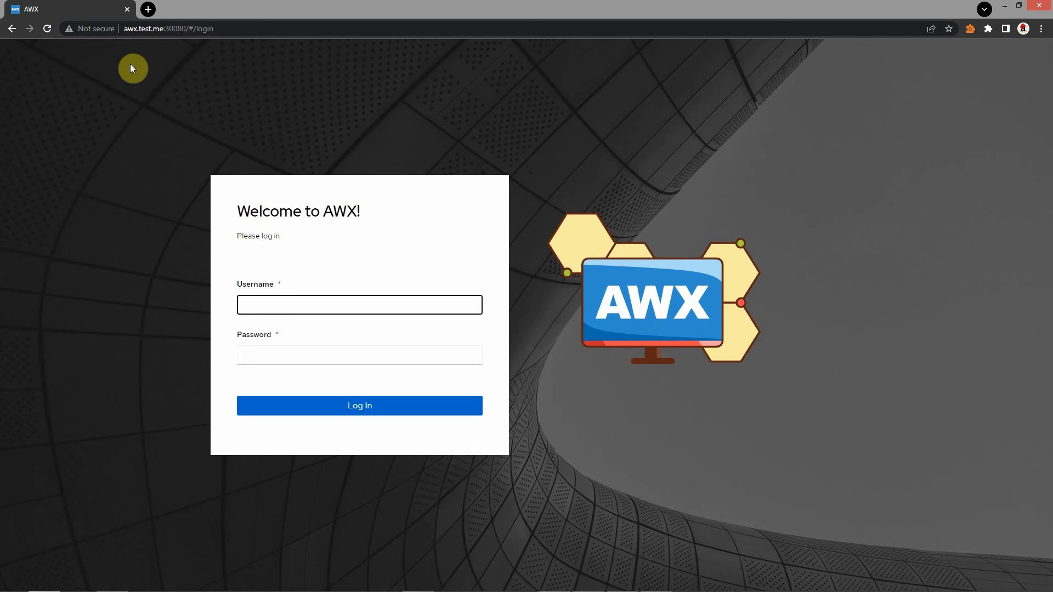
pyautogui.moveTo(165, 28)
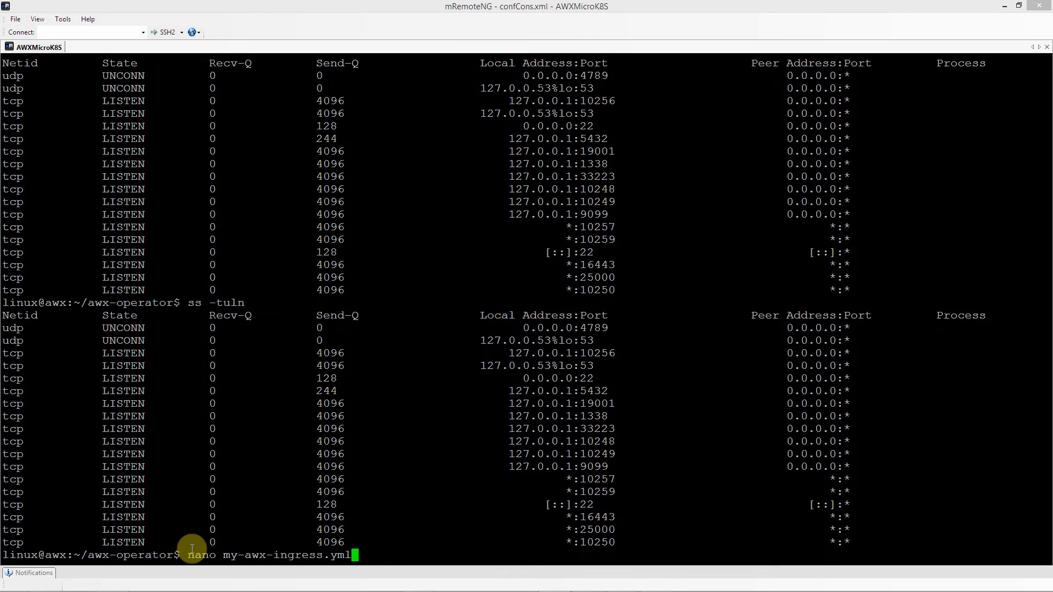
# Step: Edit my-awx-ingress.yml in nano and type kubectl apply -f my-awx-ingress.yml for the namespace
pyautogui.press('Return')
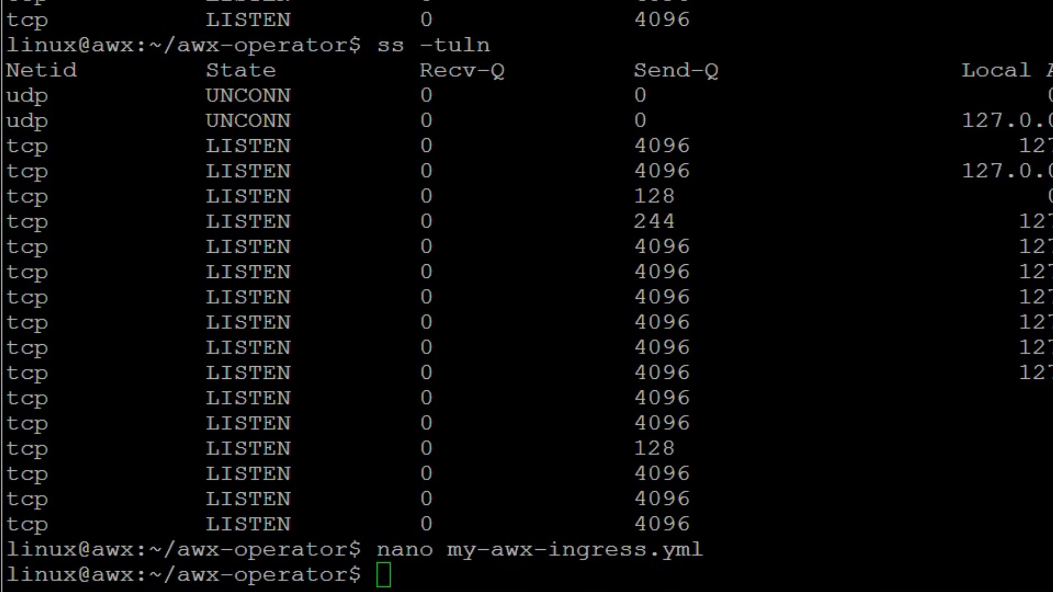
pyautogui.write('kubectl apply -f my-awx-ingress.yml -n')
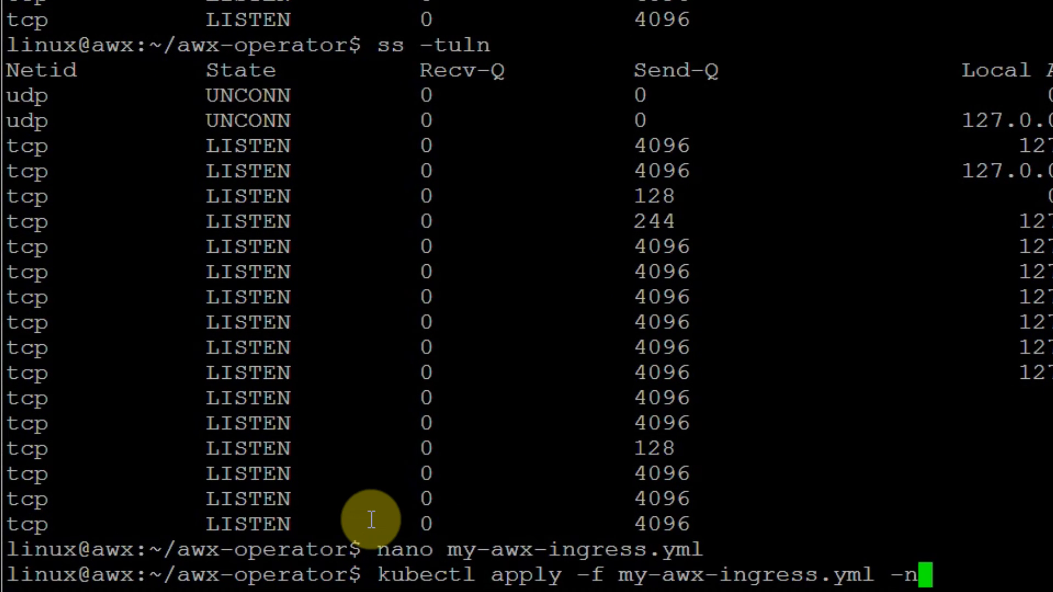
pyautogui.write('ansi')
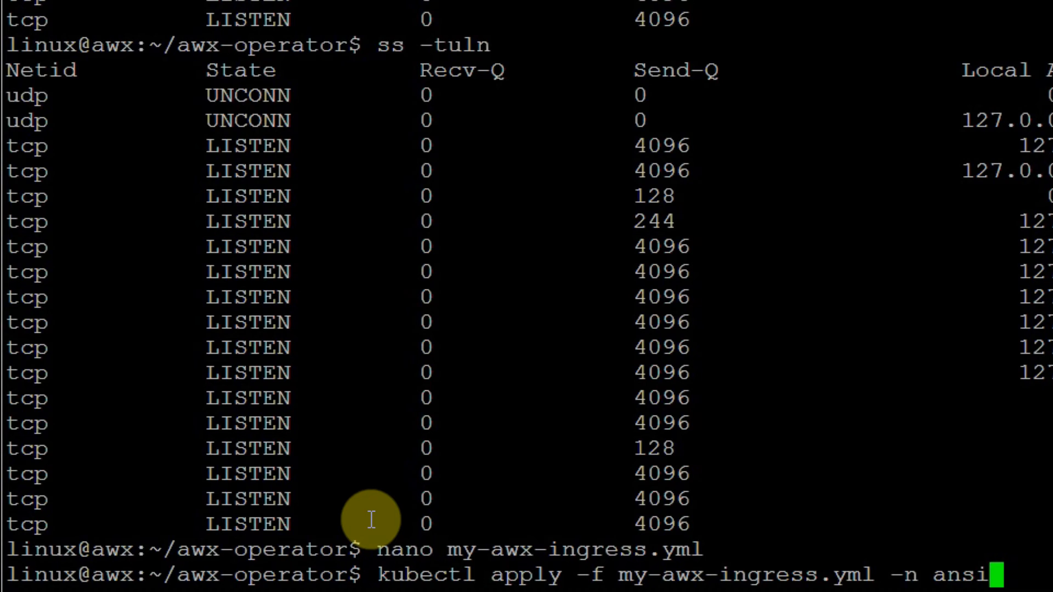
pyautogui.write('e')
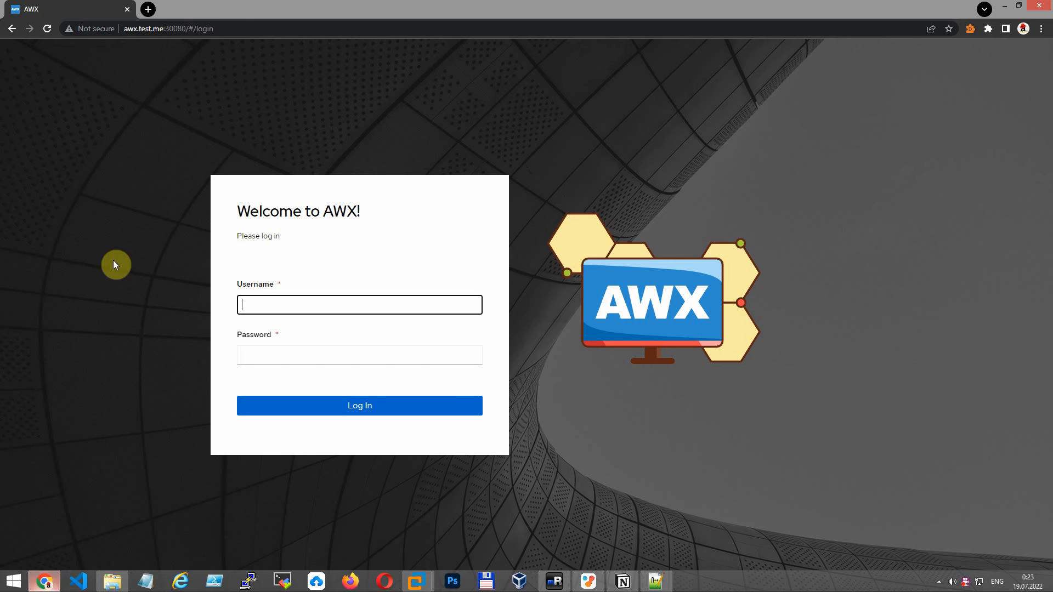
pyautogui.moveTo(164, 28)
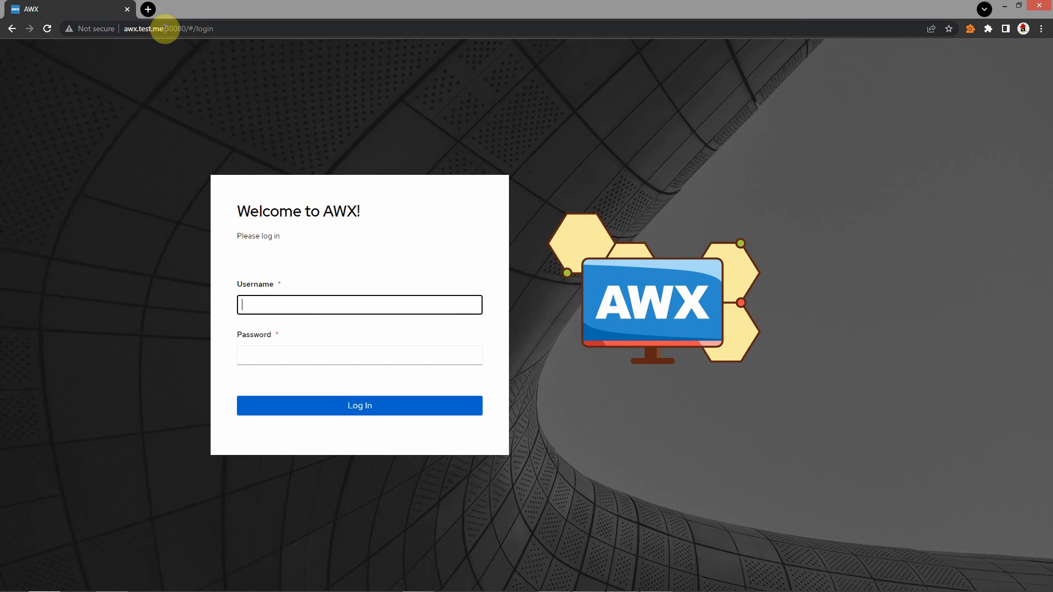
# Step: Load the AWX login page at awx.test.me without the :30080 port
pyautogui.click(189, 28)
pyautogui.write('awx.test.me')
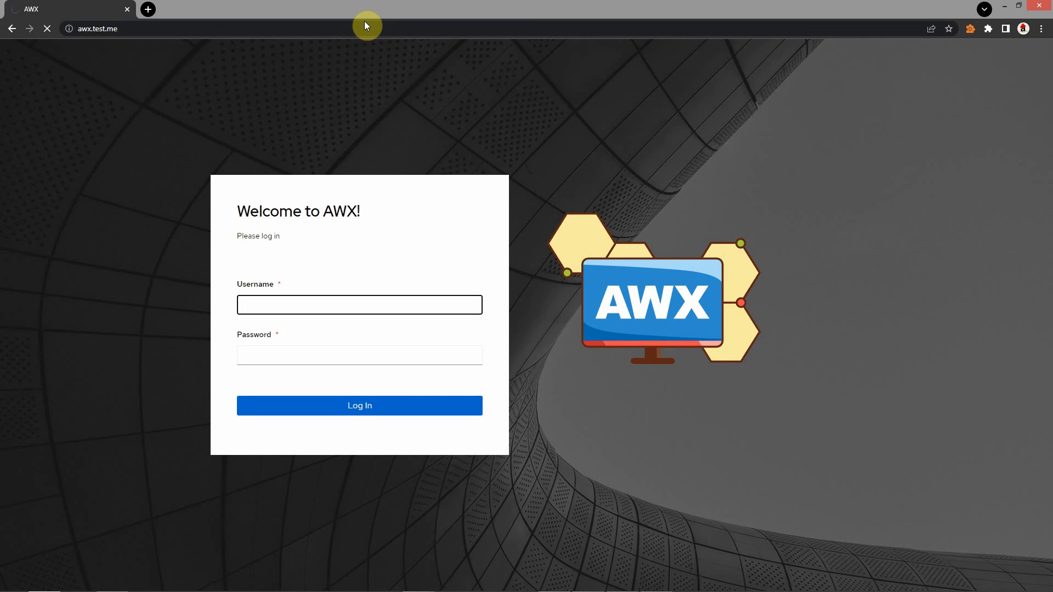
pyautogui.click(359, 406)
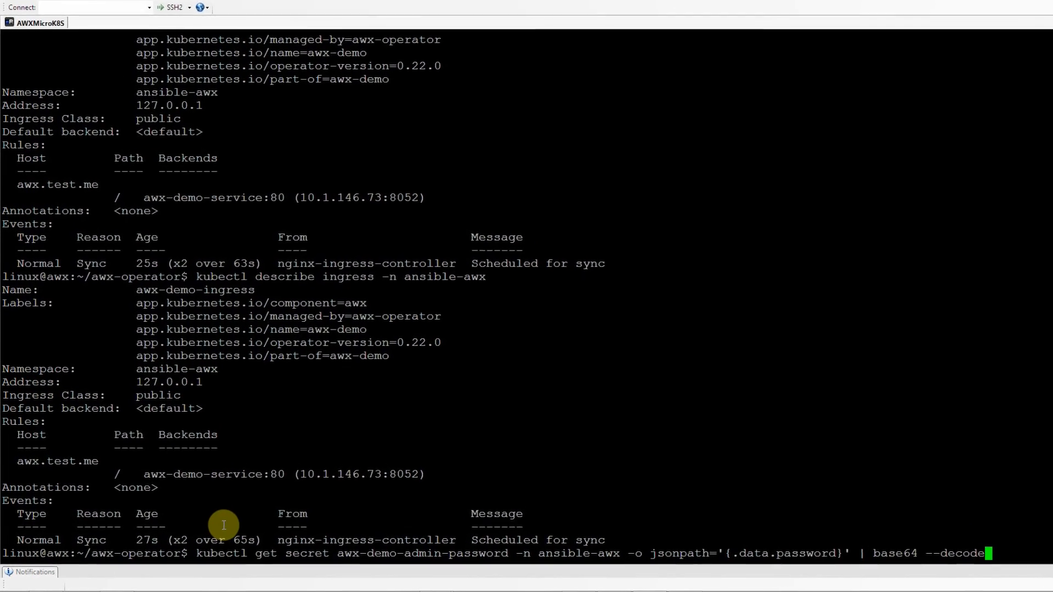
# Step: Print the decoded admin password from the awx-demo-admin-password secret in ansible-awx
pyautogui.press('Return')
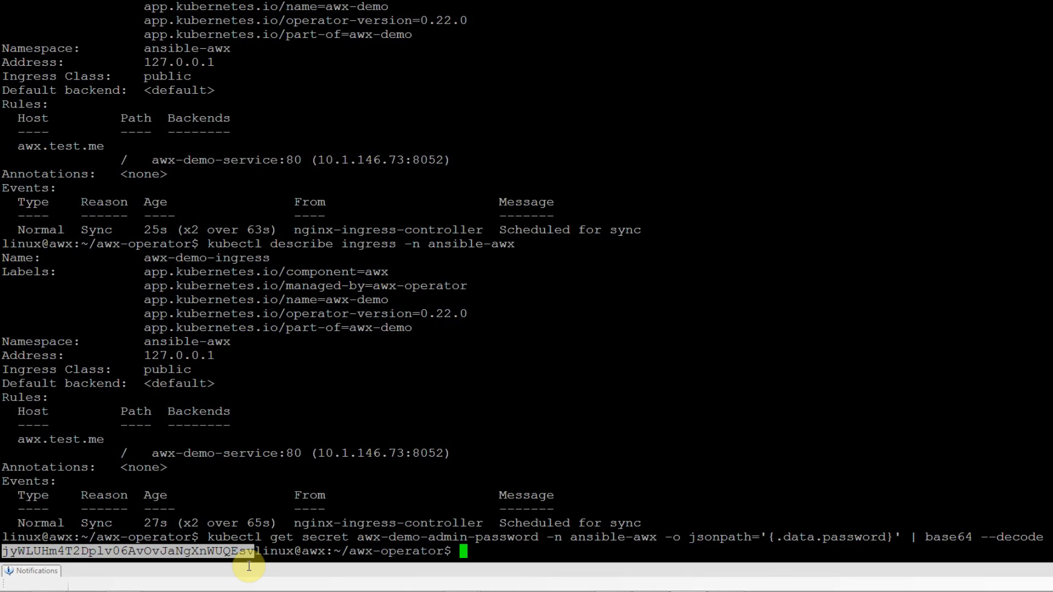
pyautogui.moveTo(517, 547)
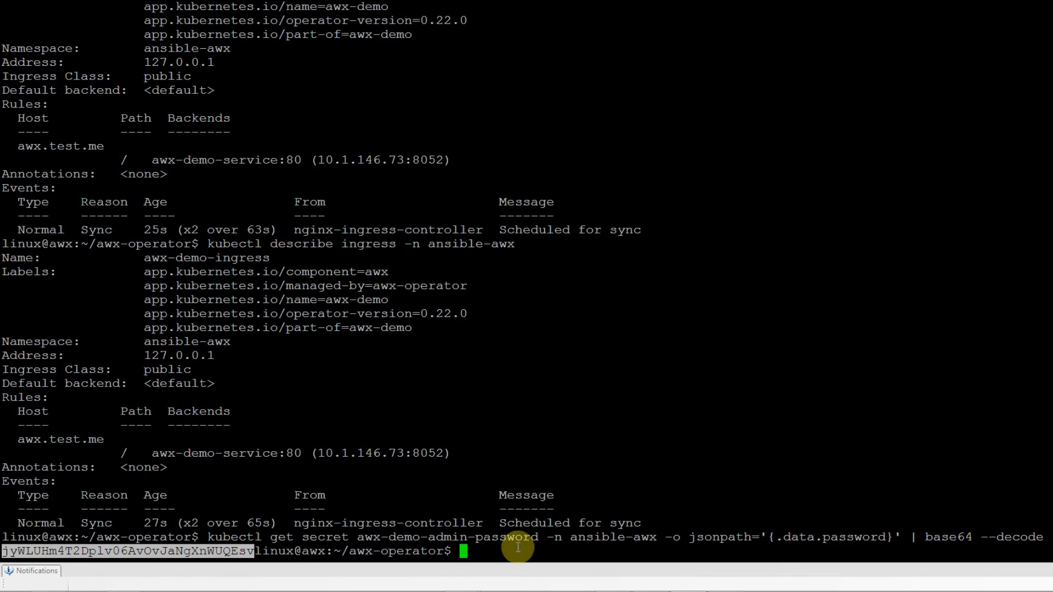
pyautogui.moveTo(181, 508)
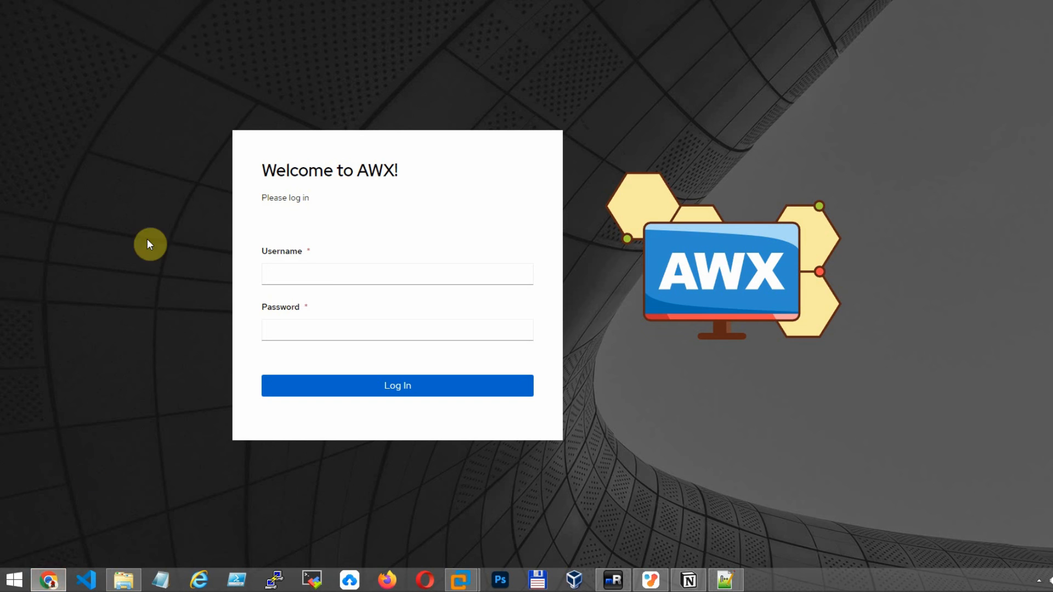
# Step: Log in to AWX as admin with the decoded password
pyautogui.write('admin')
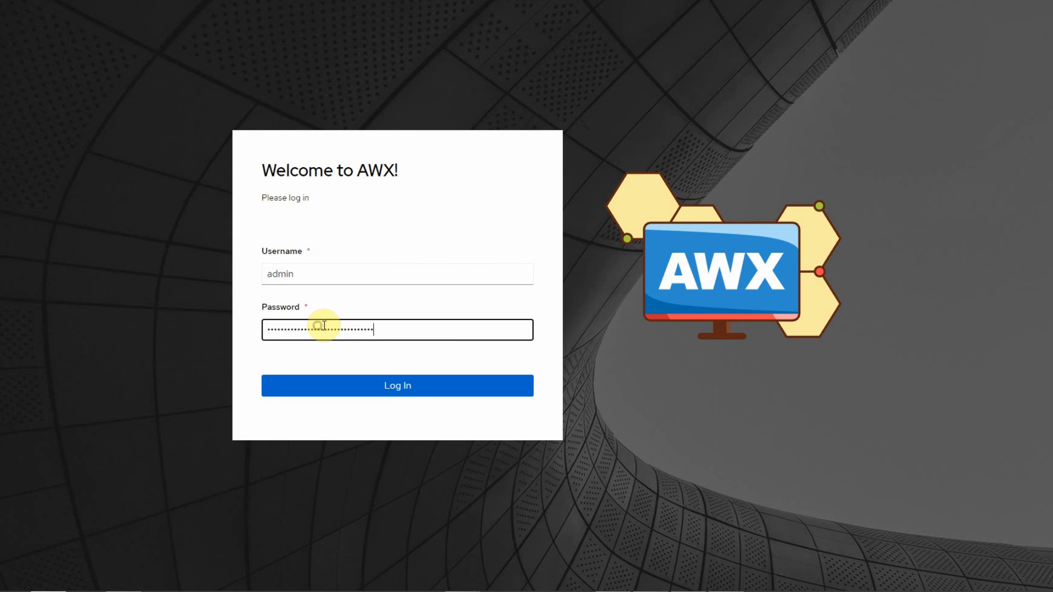
pyautogui.click(397, 386)
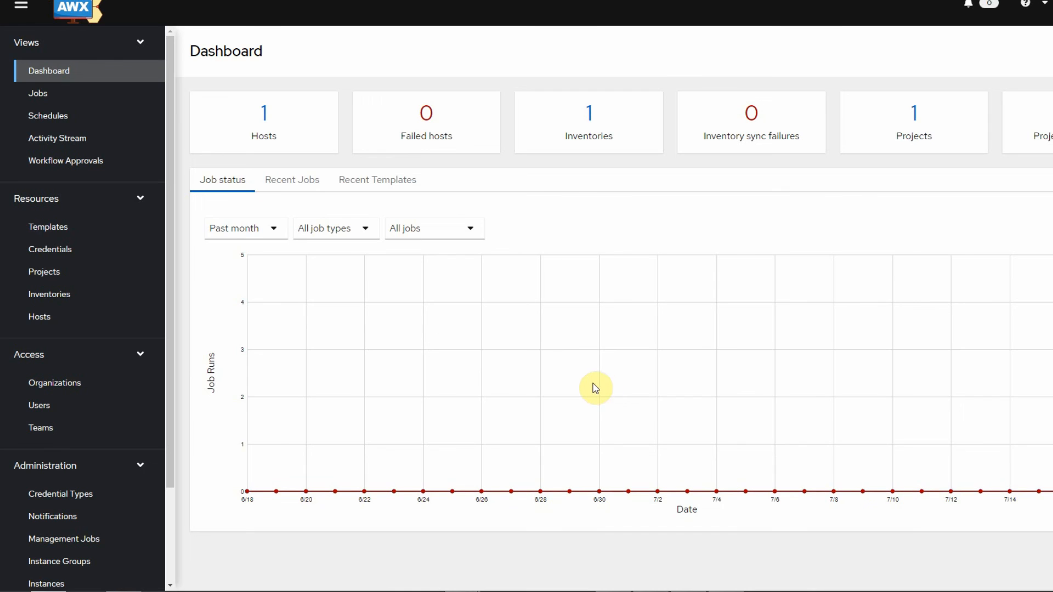
pyautogui.moveTo(388, 320)
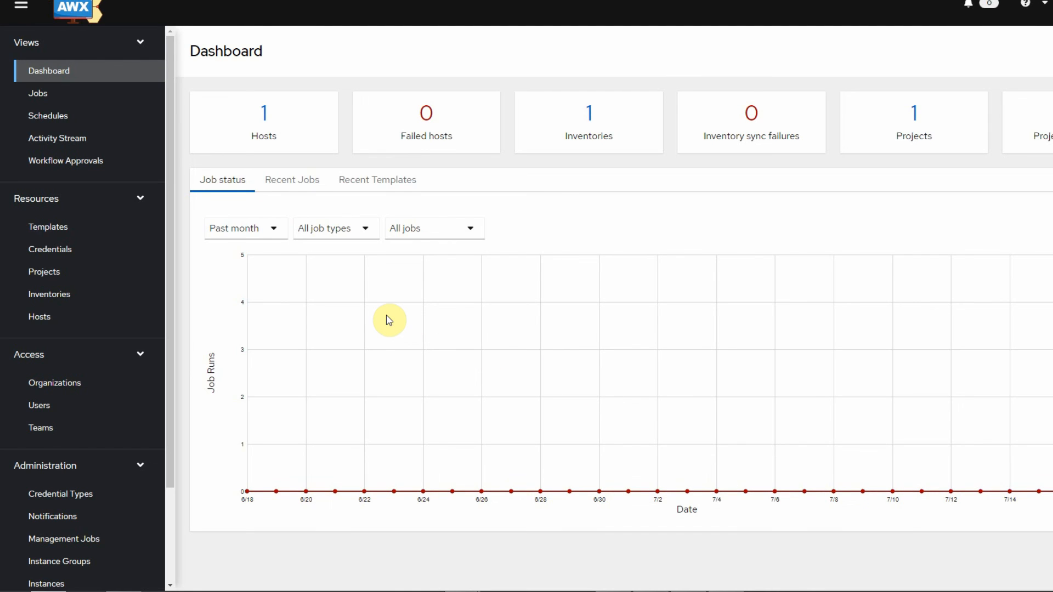